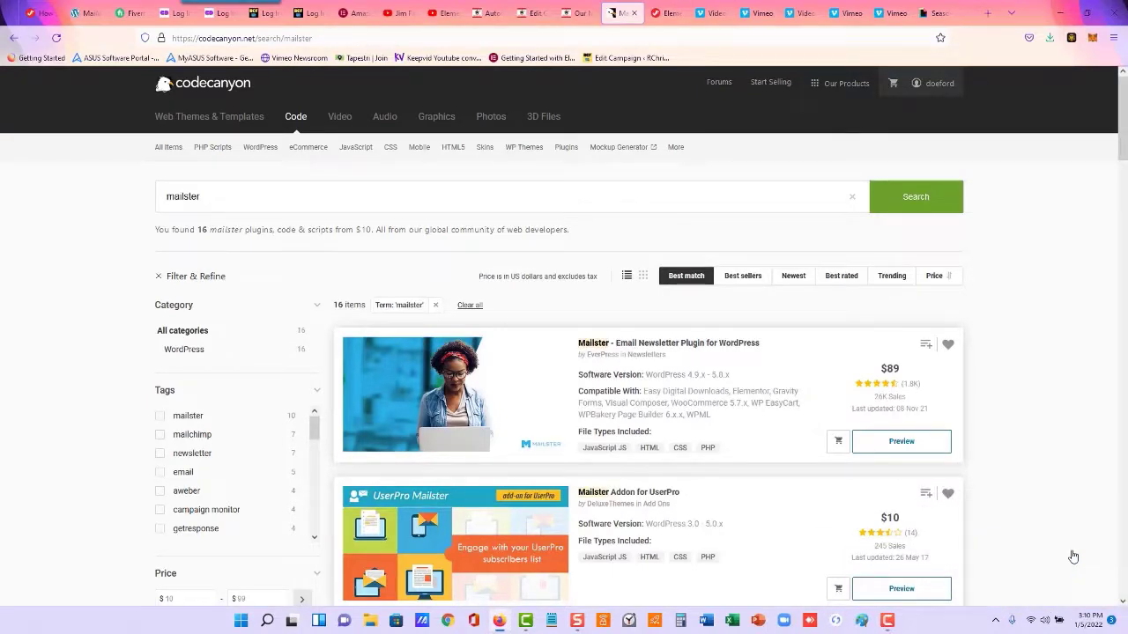
pyautogui.moveTo(835, 261)
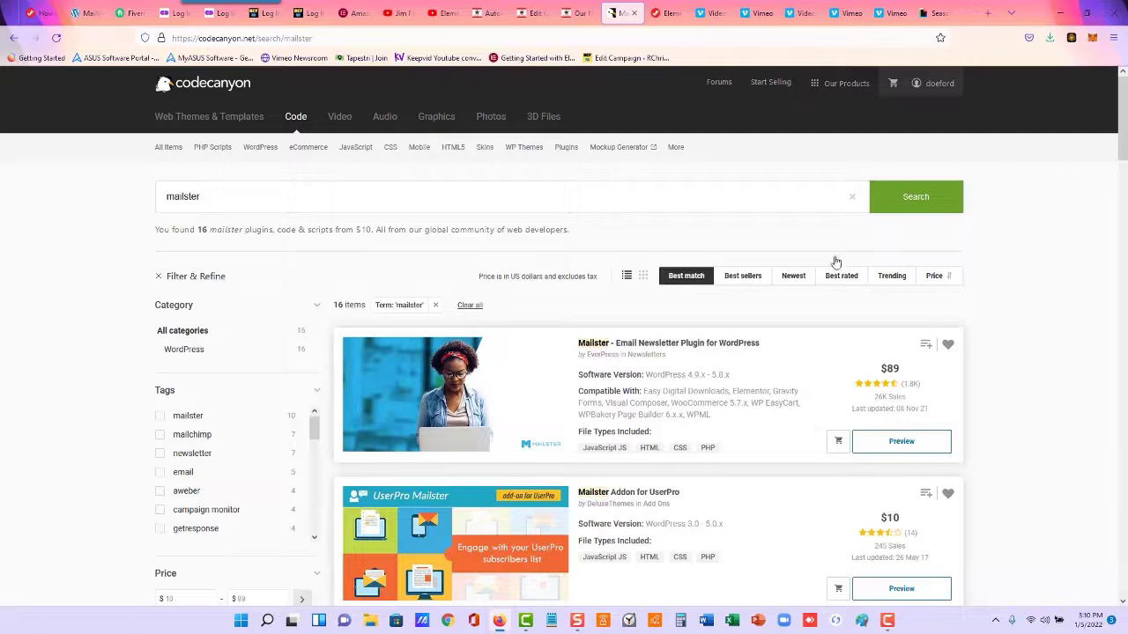
pyautogui.moveTo(756, 339)
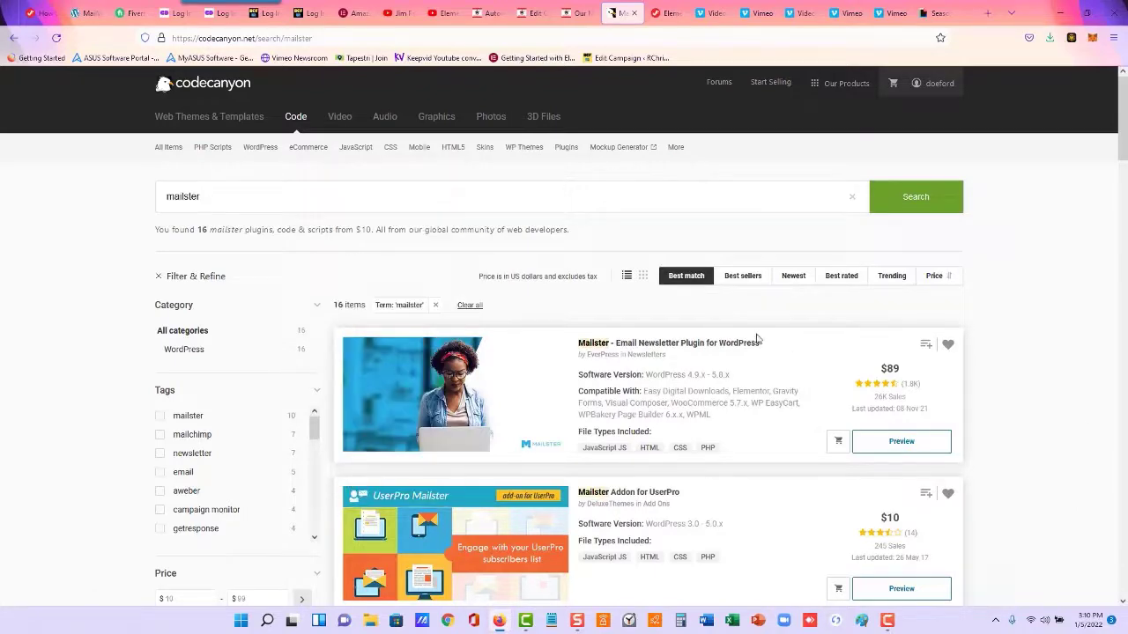
# Highlight Mailster's $89 price on CodeCanyon, then switch to the InboxBotSoftware site
pyautogui.doubleClick(890, 368)
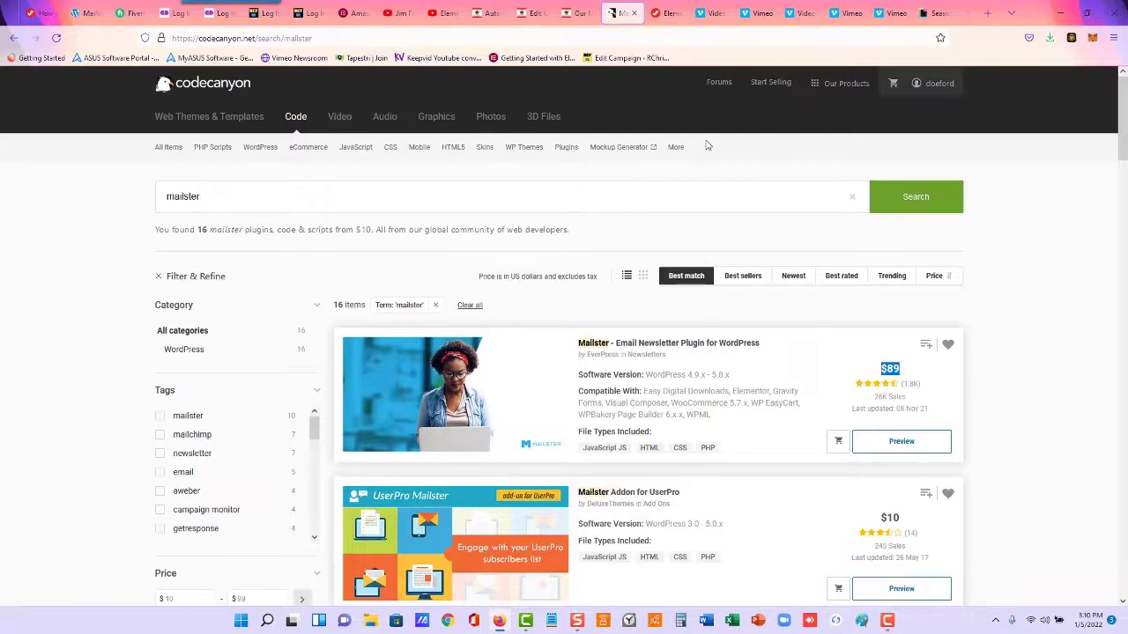
pyautogui.click(576, 12)
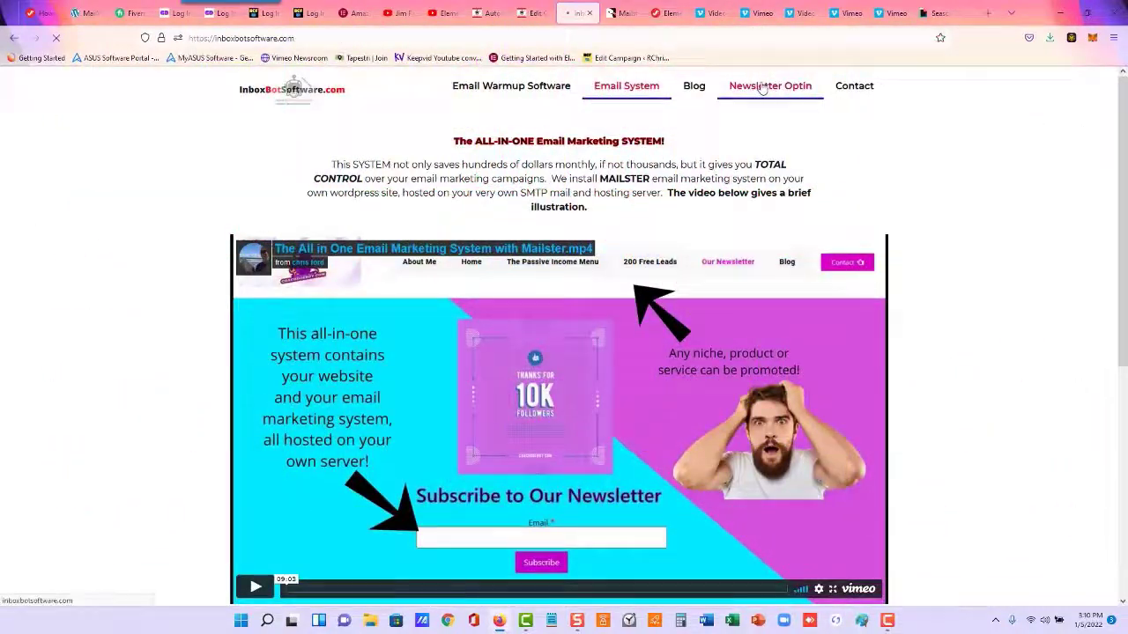
# View the site's Newsletter Optin signup page, then return to the CodeCanyon Mailster listing
pyautogui.click(768, 84)
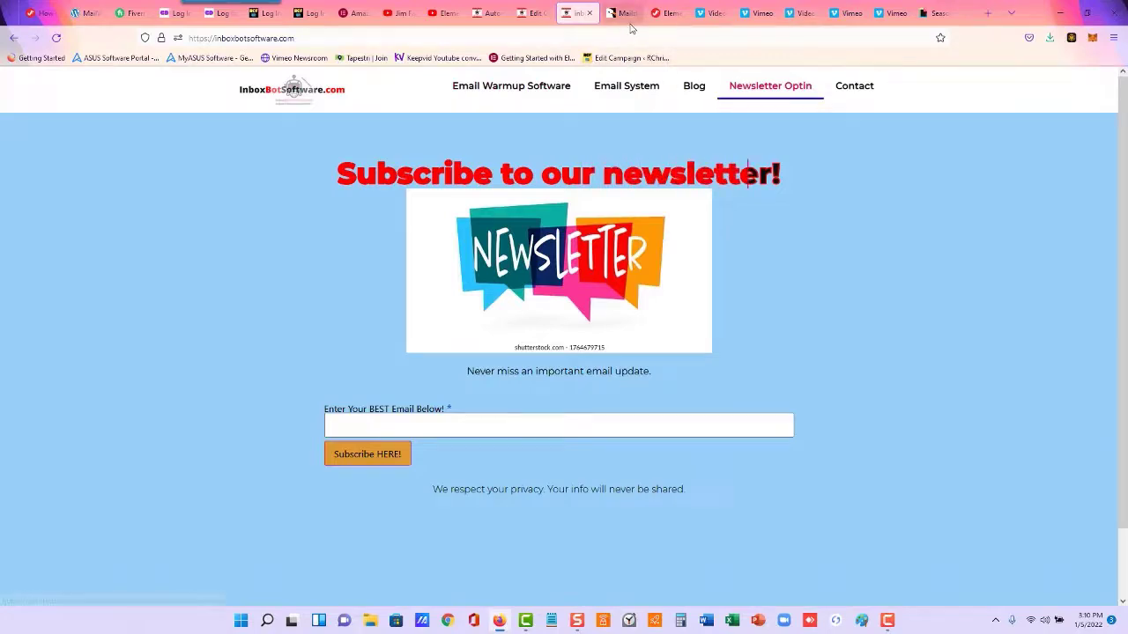
pyautogui.click(620, 13)
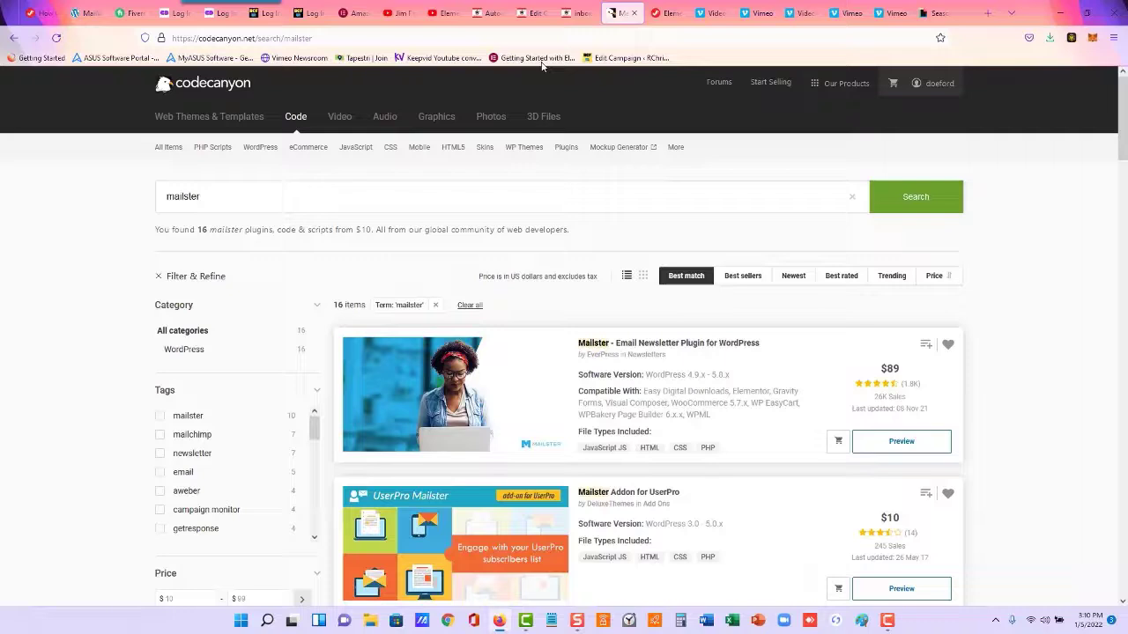
# From the CodeCanyon account's Downloads page, download the purchased Mailster plugin file
pyautogui.click(479, 13)
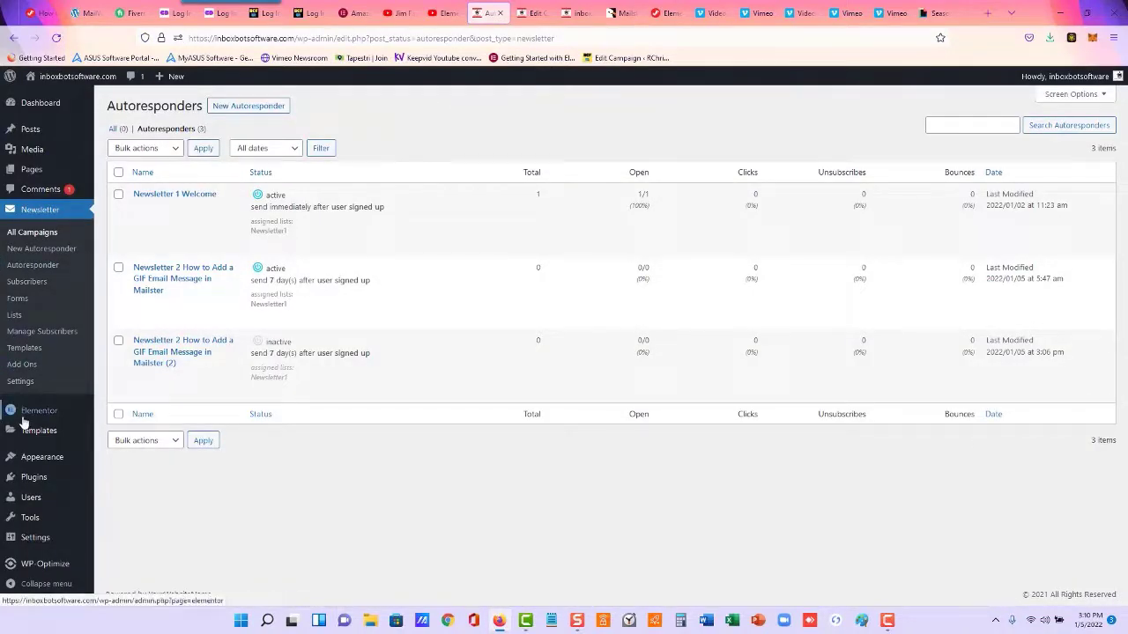
pyautogui.click(620, 12)
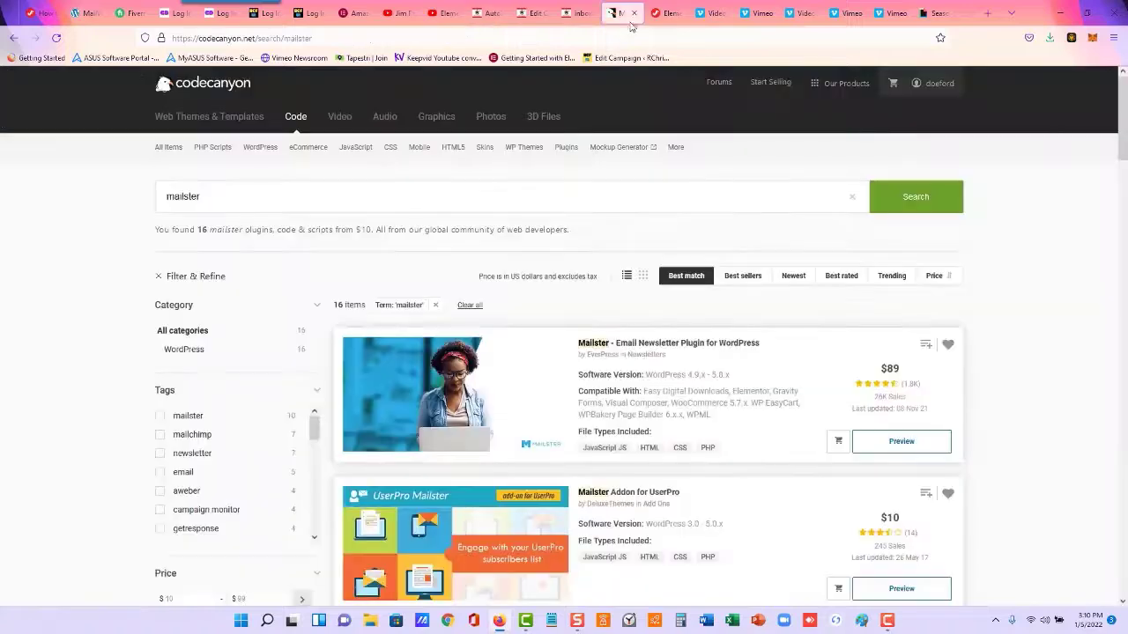
pyautogui.moveTo(870, 437)
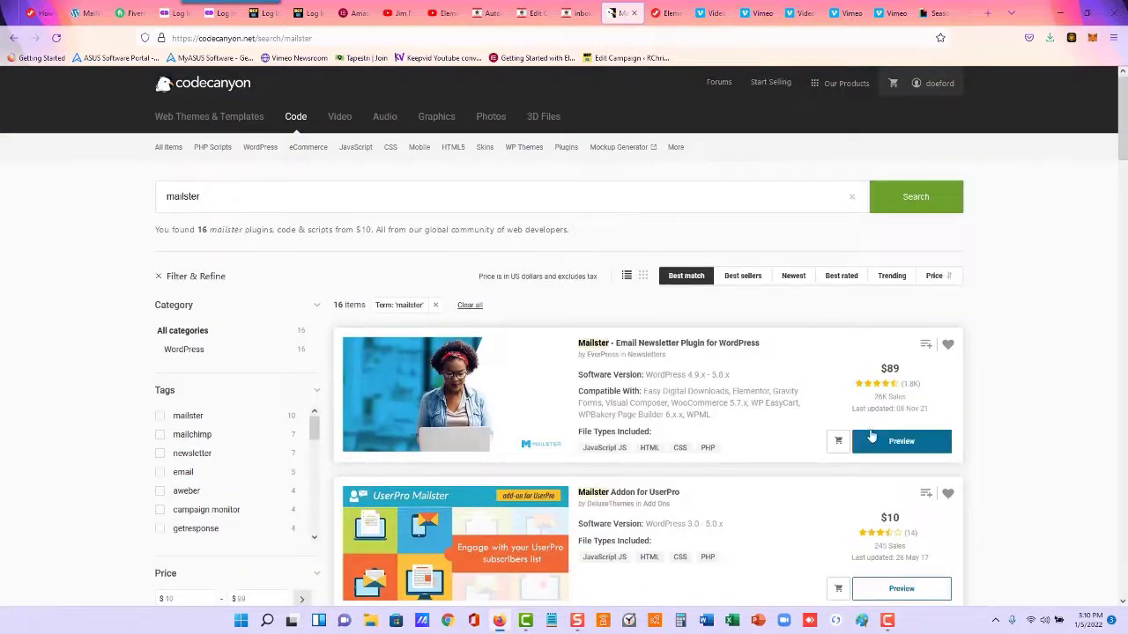
pyautogui.click(846, 82)
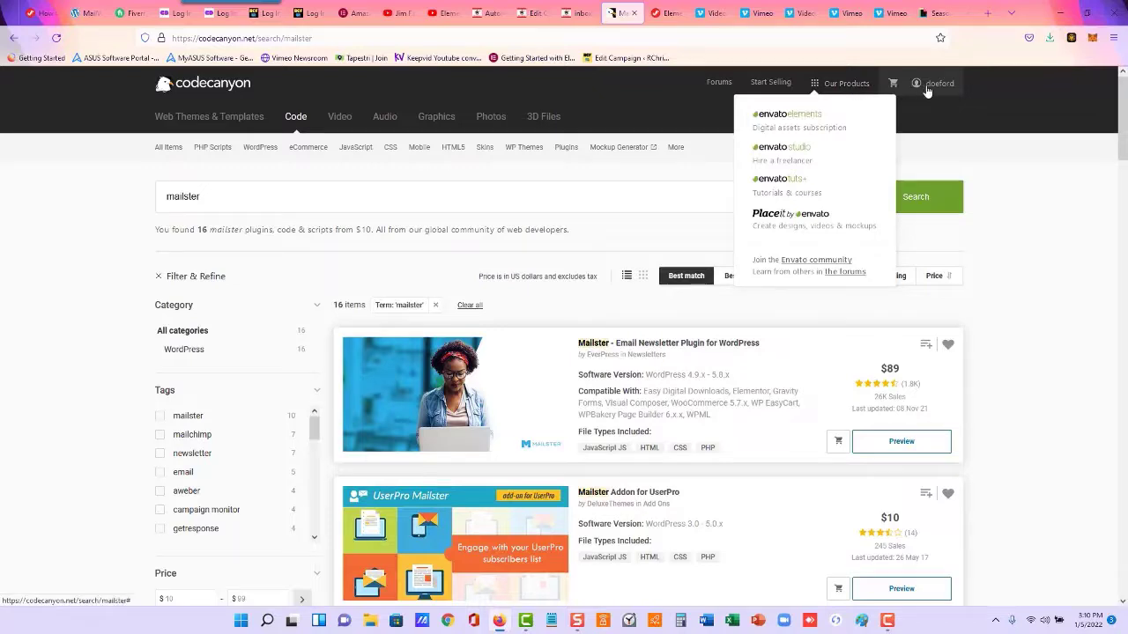
pyautogui.click(937, 83)
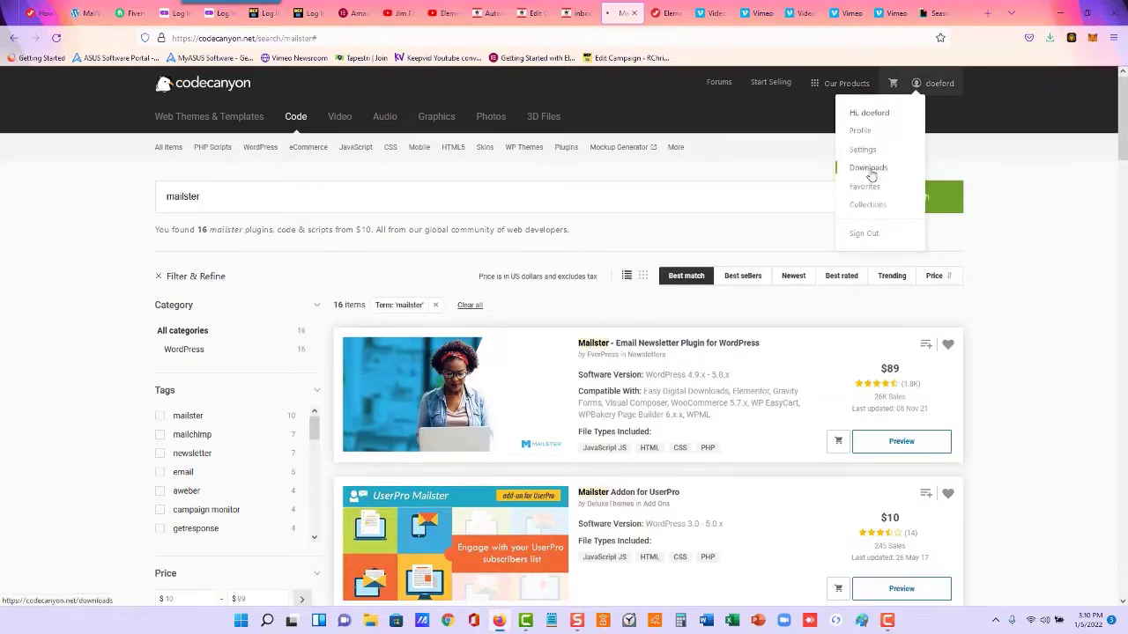
pyautogui.click(867, 168)
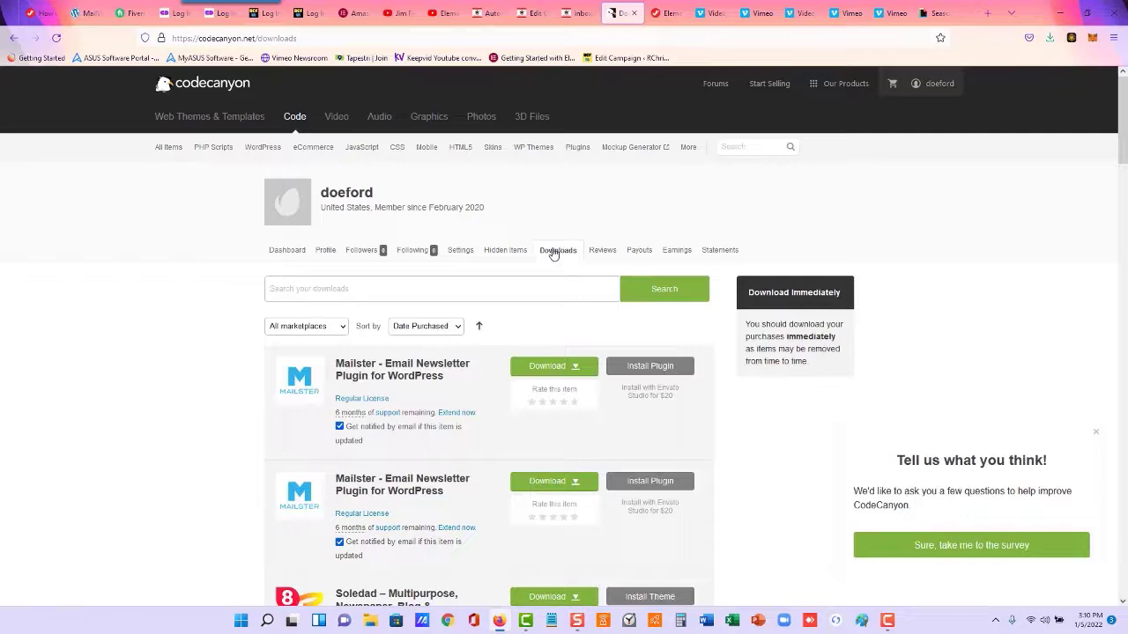
pyautogui.moveTo(506, 324)
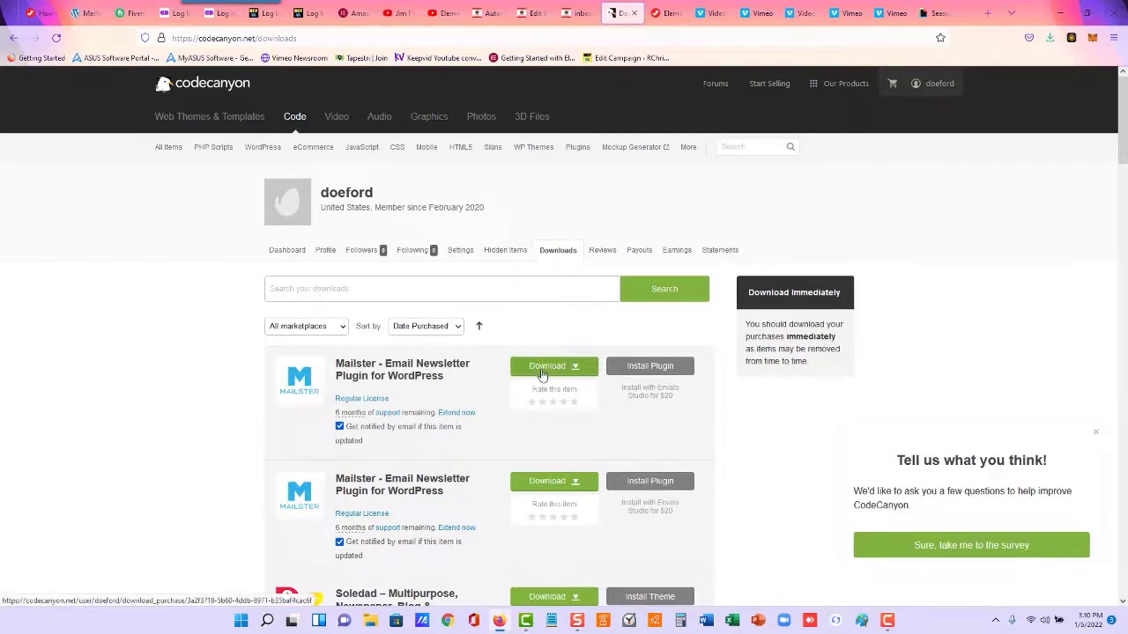
pyautogui.click(546, 365)
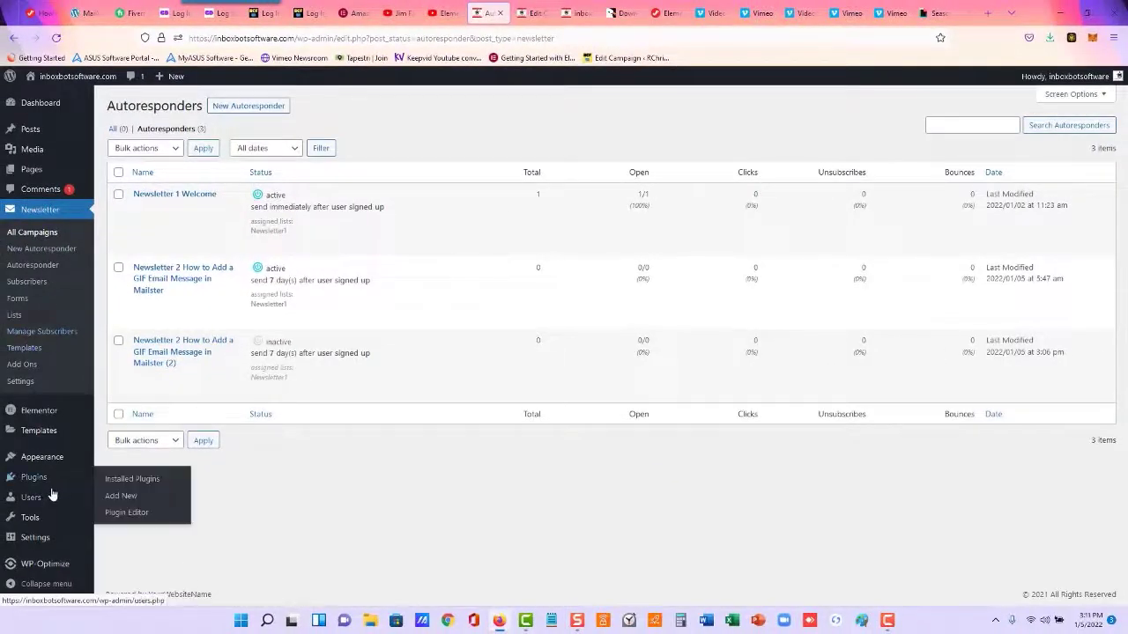
# Go to Plugins > Add New in the WordPress admin sidebar
pyautogui.click(120, 495)
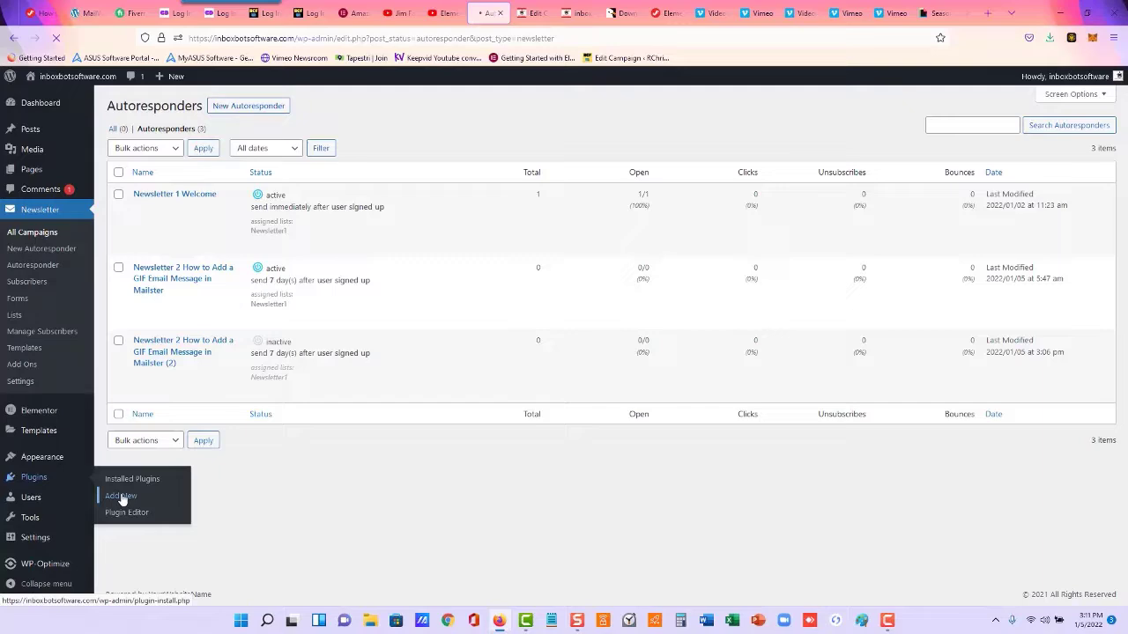
pyautogui.click(120, 496)
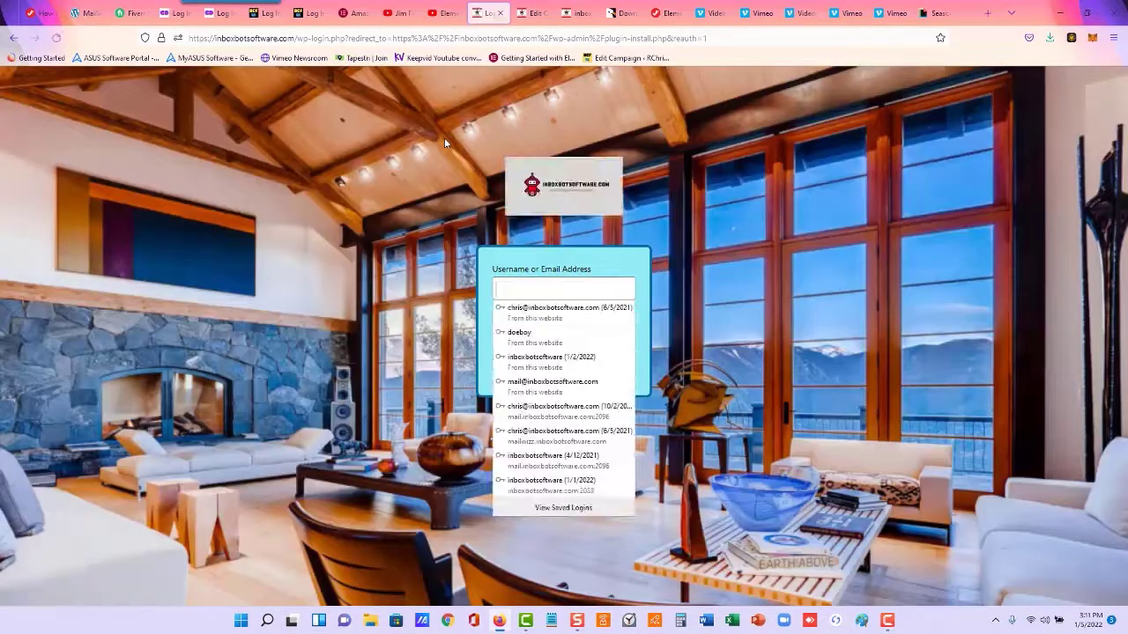
pyautogui.moveTo(872, 610)
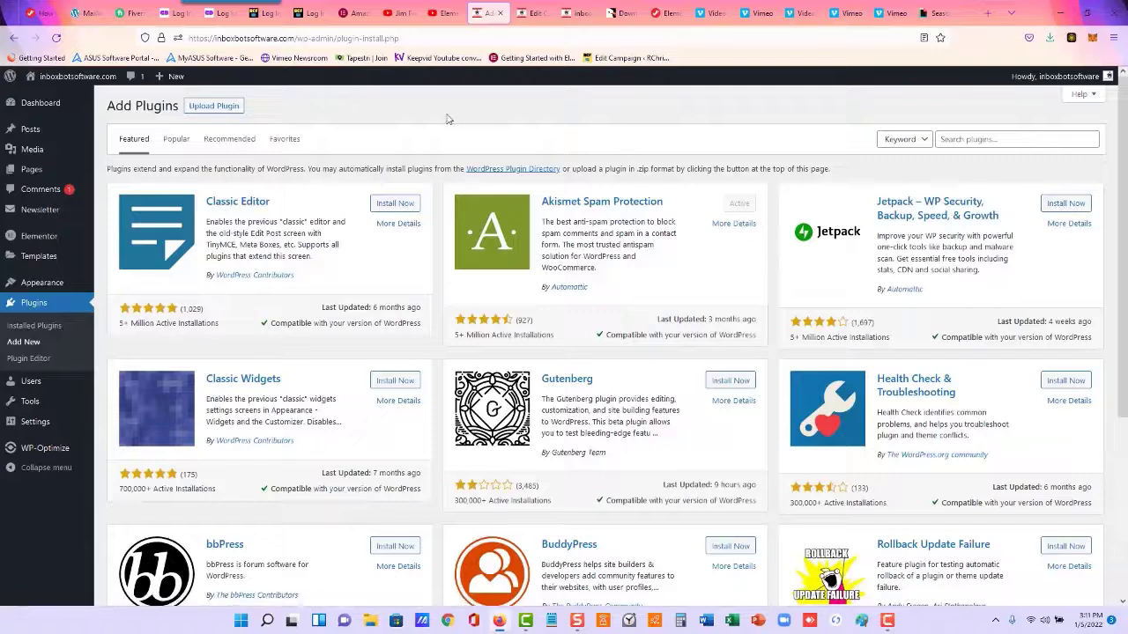
pyautogui.moveTo(331, 118)
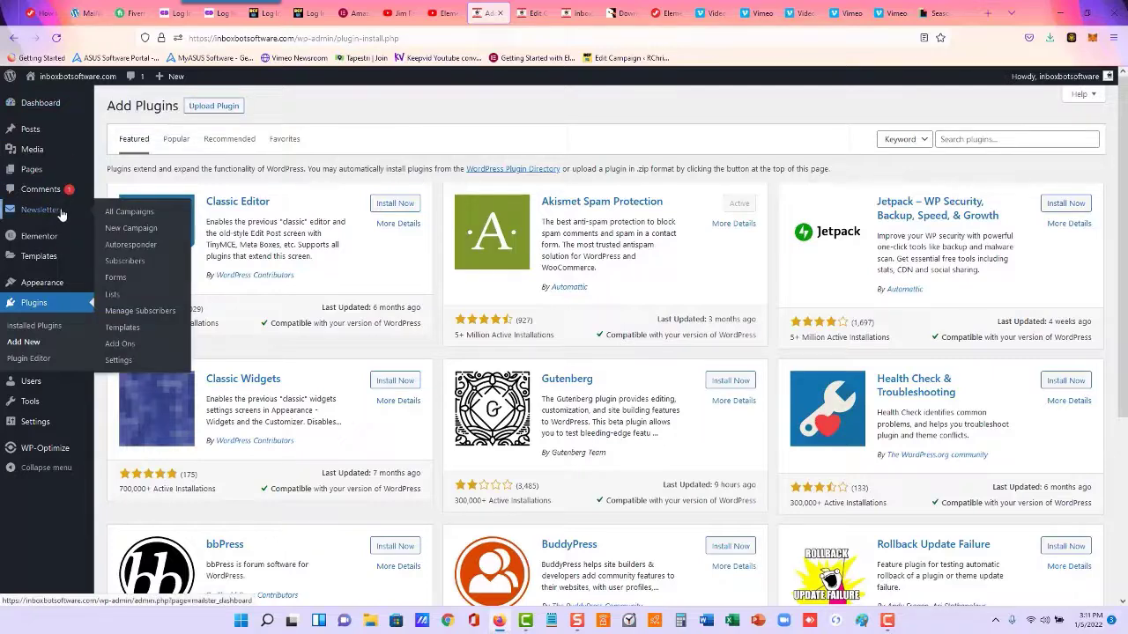
pyautogui.moveTo(86, 219)
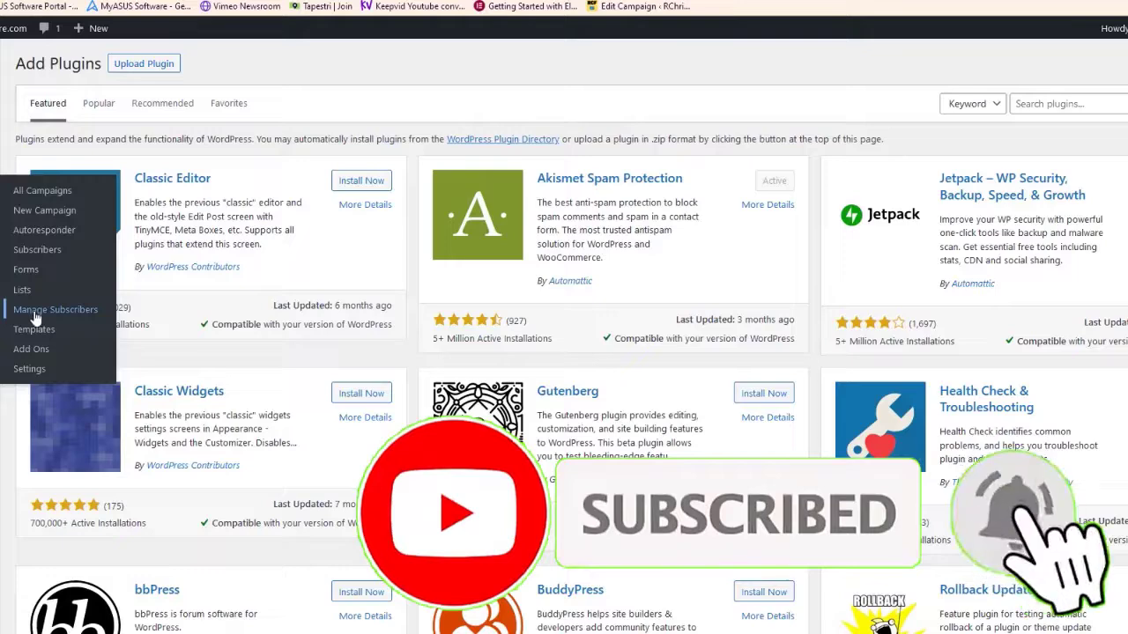
# Reach Mailster's Import Subscribers screen from the Newsletter sidebar menu
pyautogui.click(54, 311)
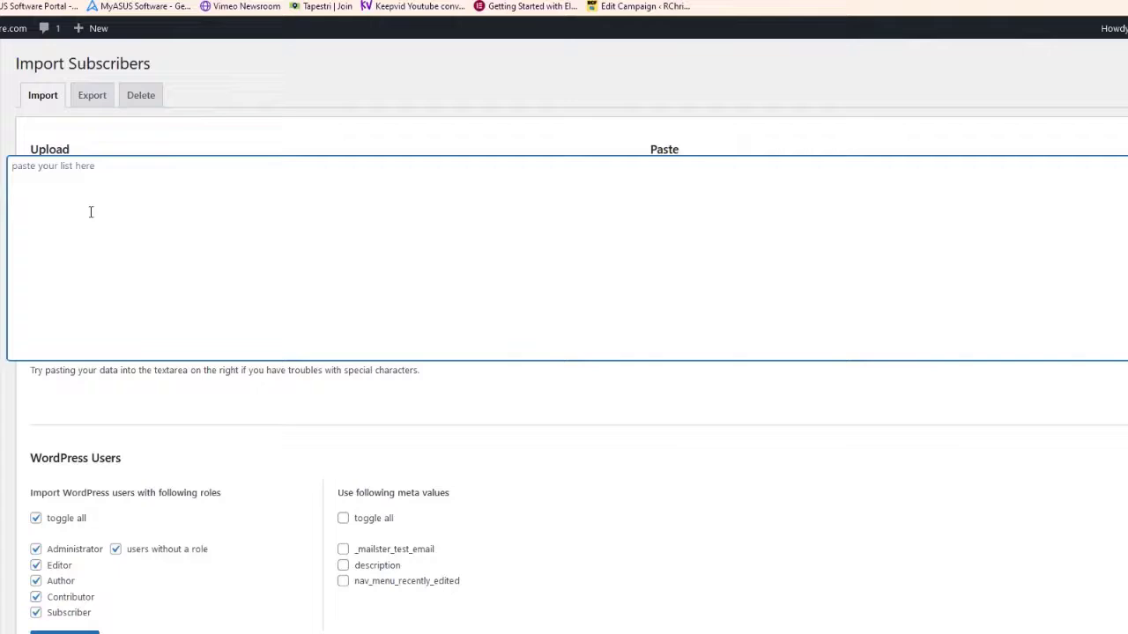
pyautogui.moveTo(72, 134)
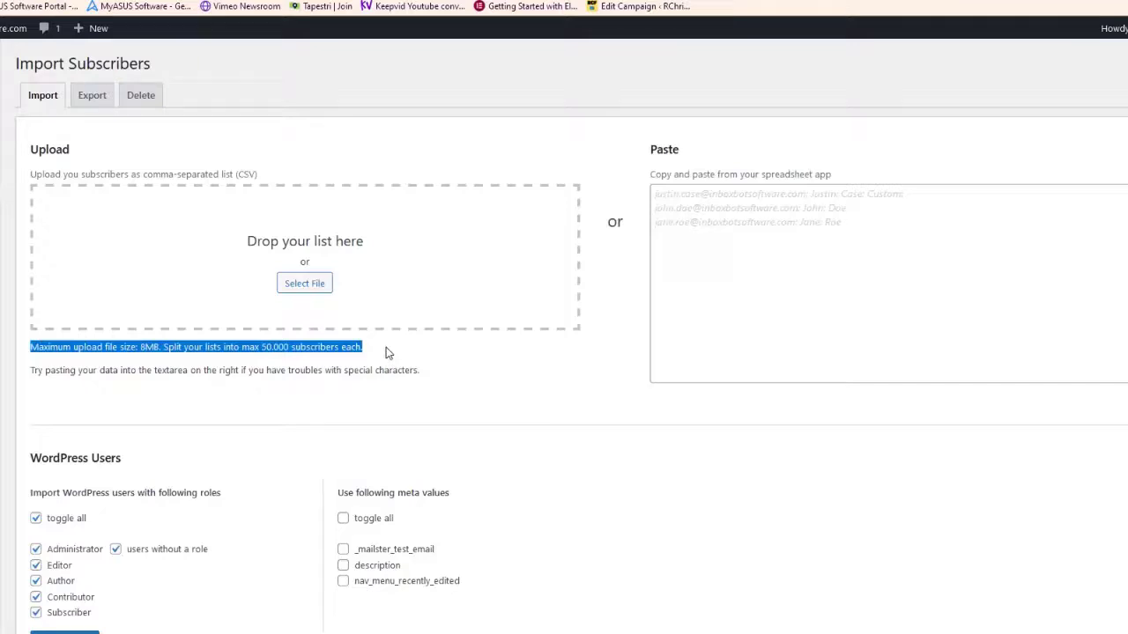
pyautogui.moveTo(381, 243)
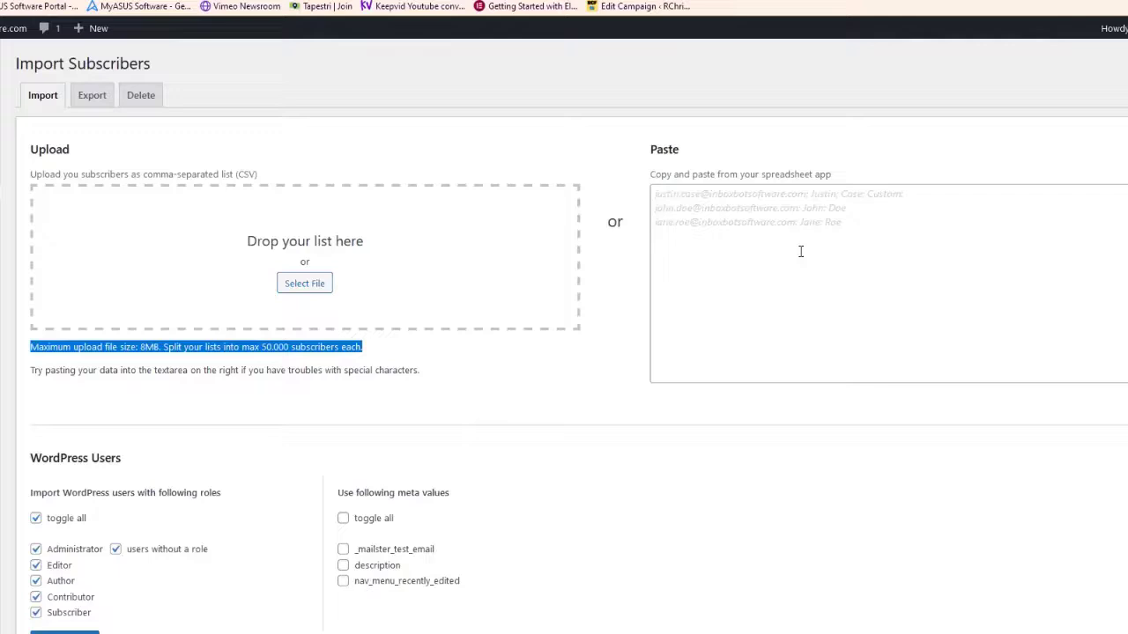
pyautogui.moveTo(800, 204)
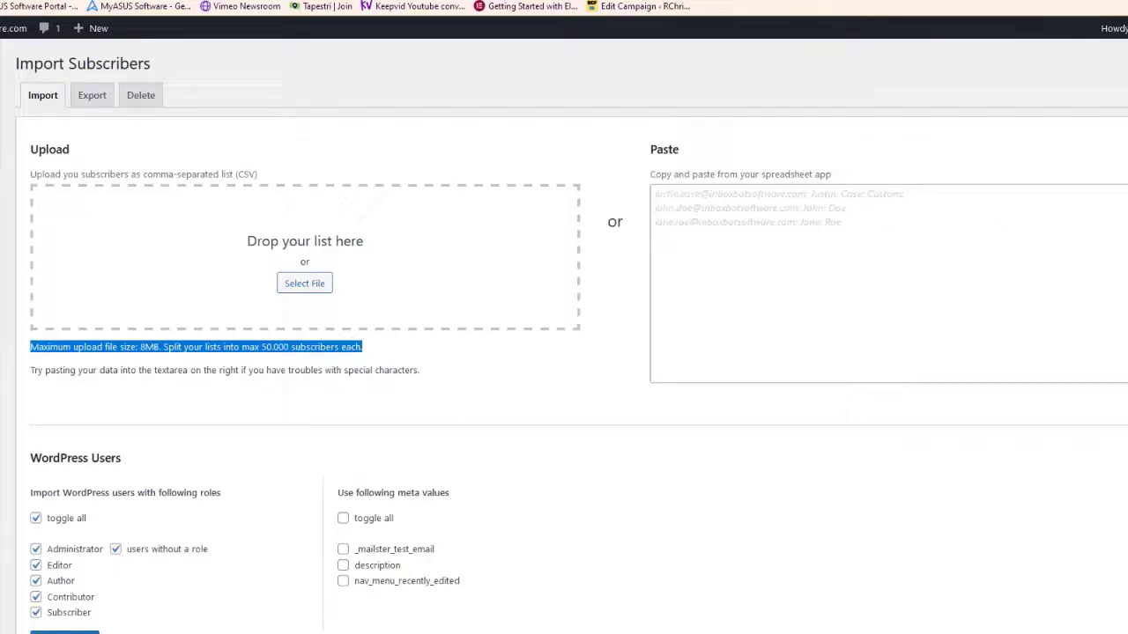
pyautogui.moveTo(899, 183)
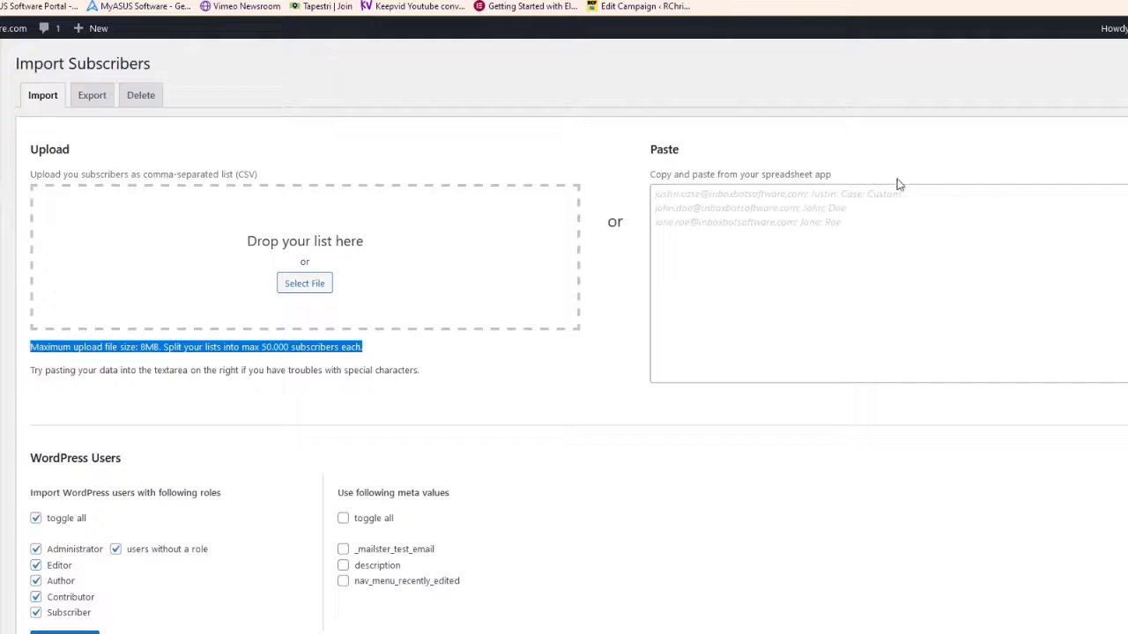
pyautogui.moveTo(444, 363)
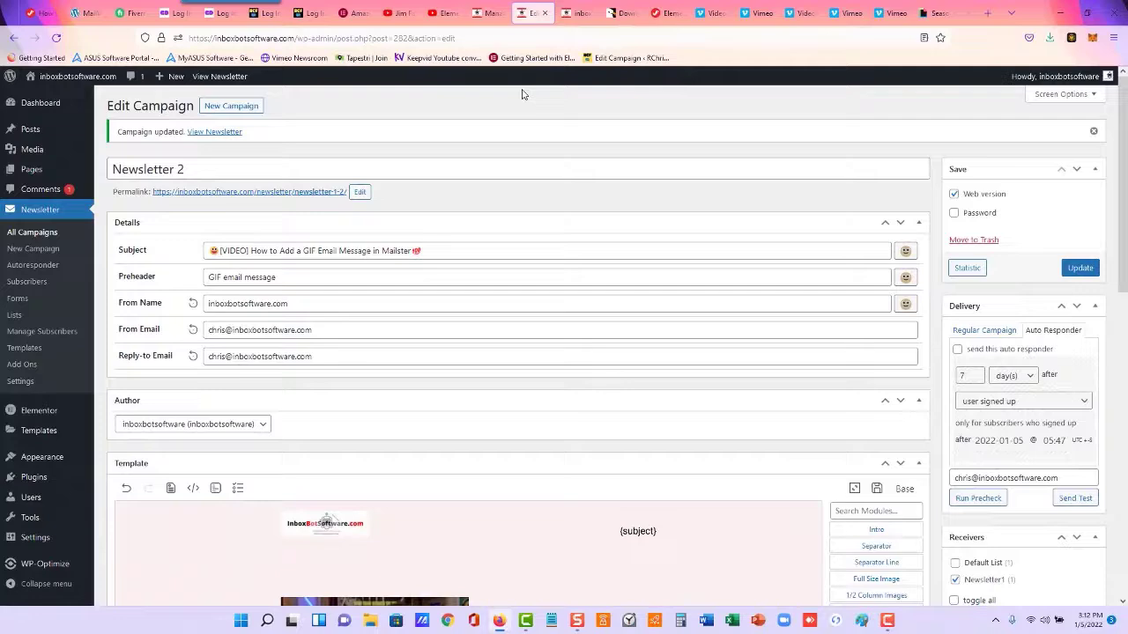
pyautogui.moveTo(582, 28)
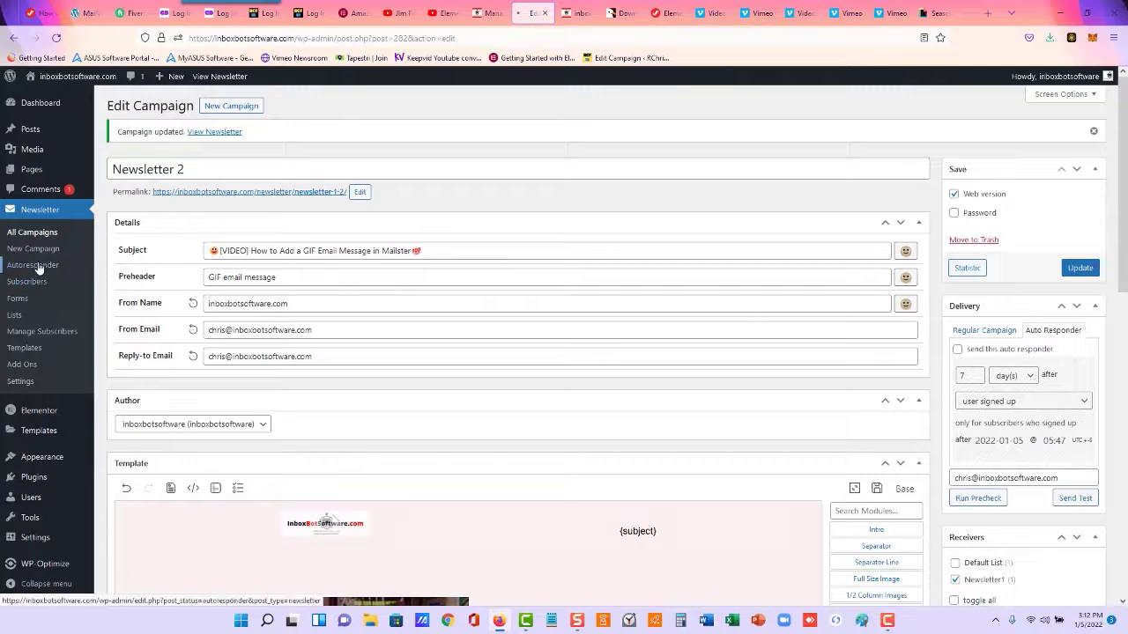
# Leave the Newsletter 2 editor for Mailster's Autoresponders list
pyautogui.click(32, 264)
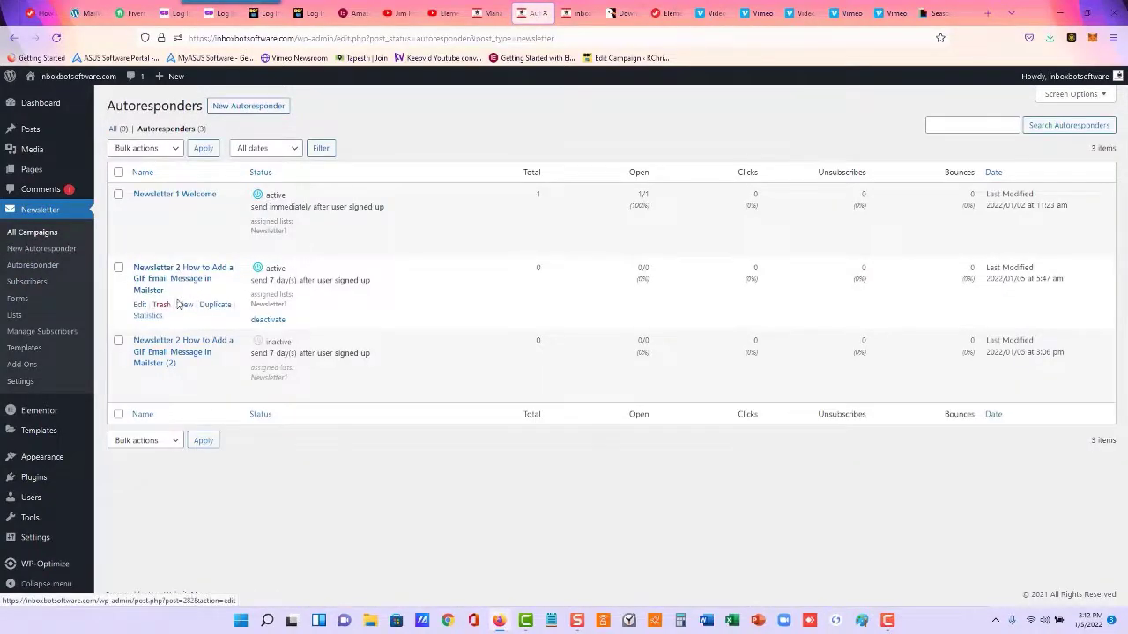
pyautogui.moveTo(141, 377)
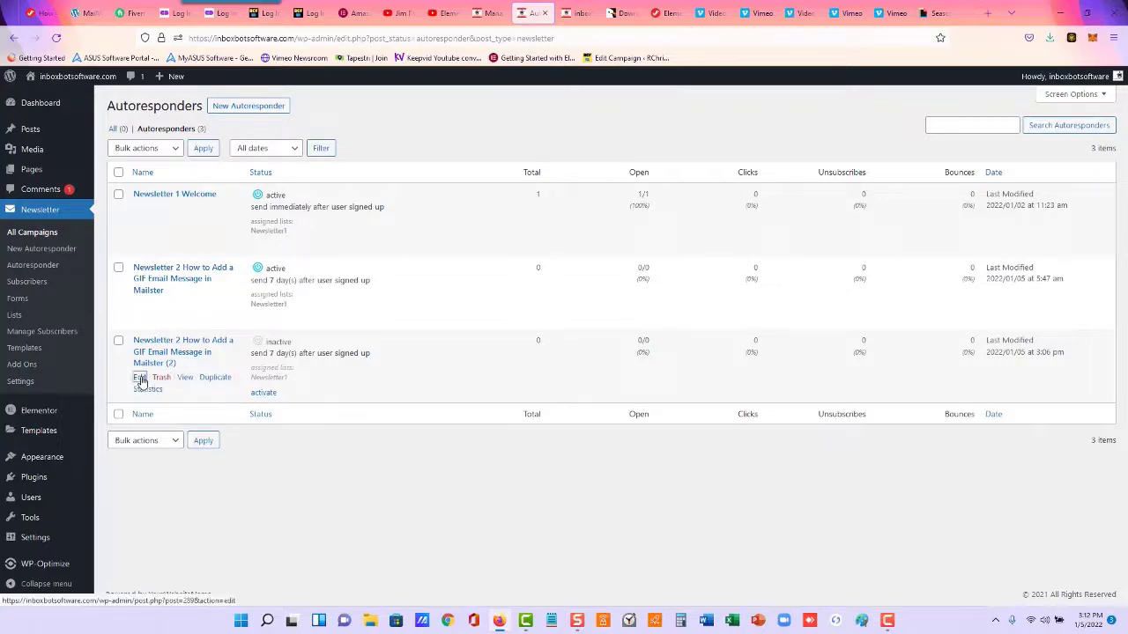
# Edit Newsletter 3 and retitle it 'Newsletter 3 How to Import Your List to Mailster'
pyautogui.click(141, 377)
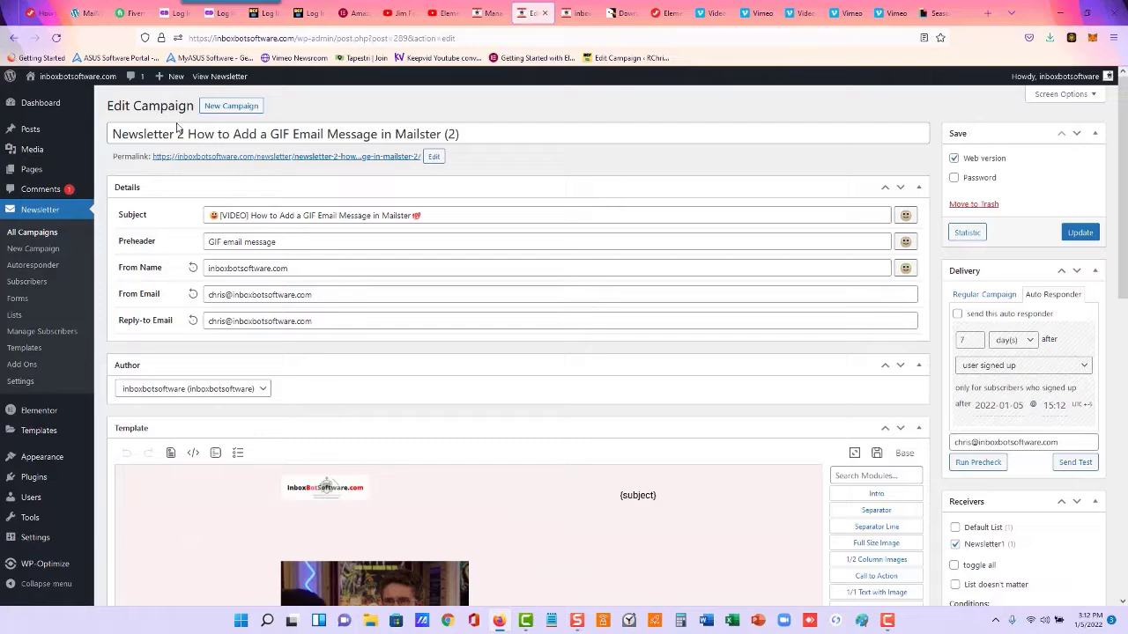
pyautogui.write('3')
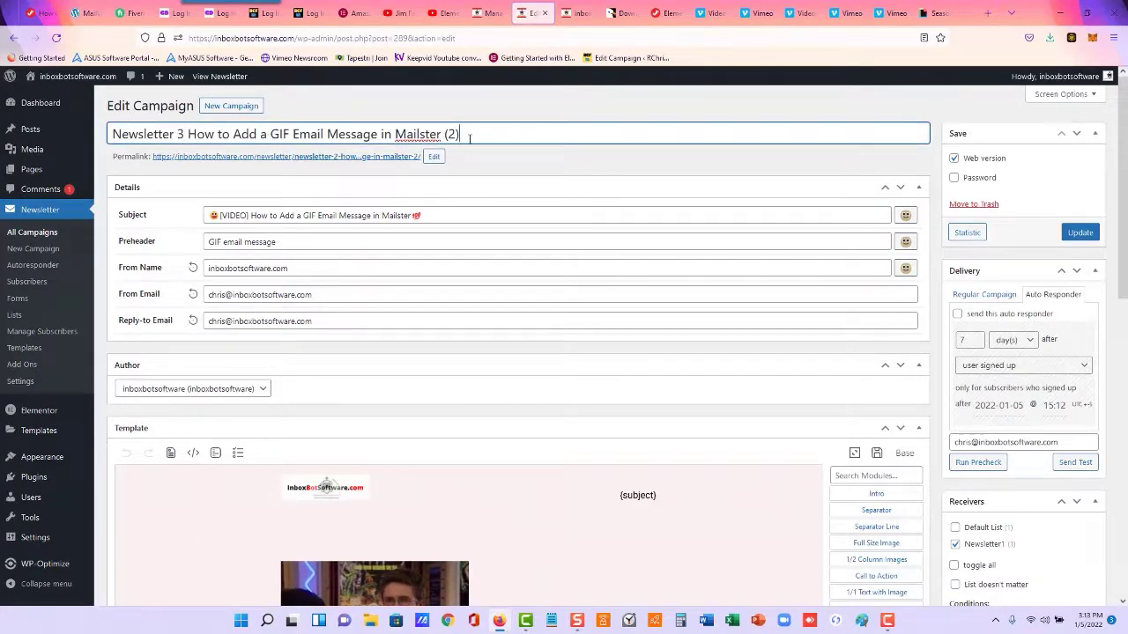
pyautogui.press('Backspace')
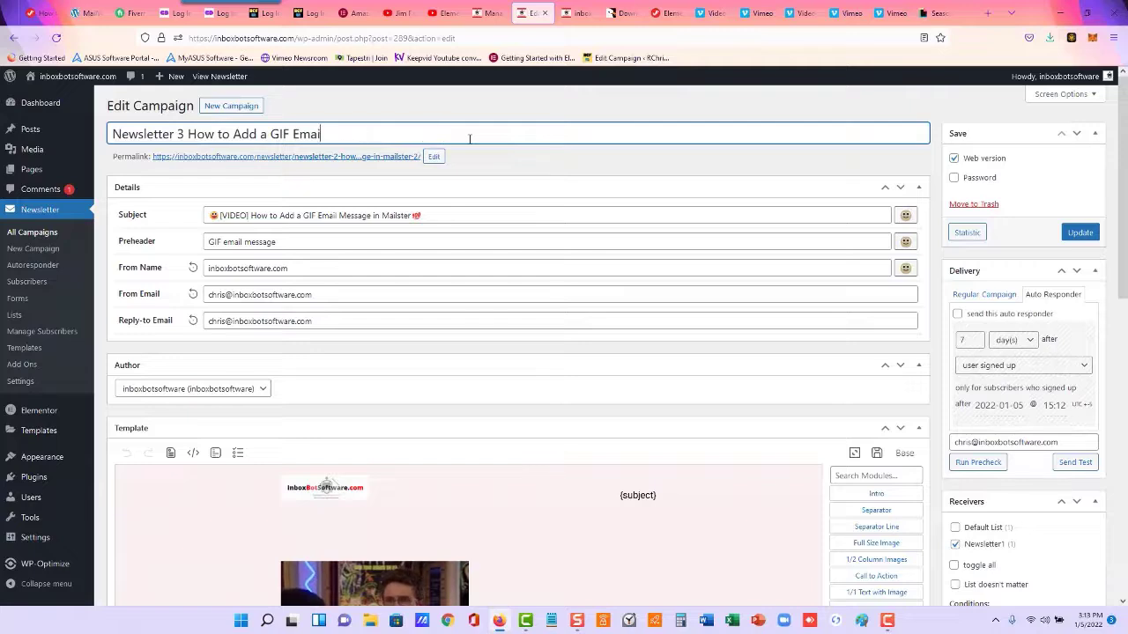
pyautogui.press('Backspace')
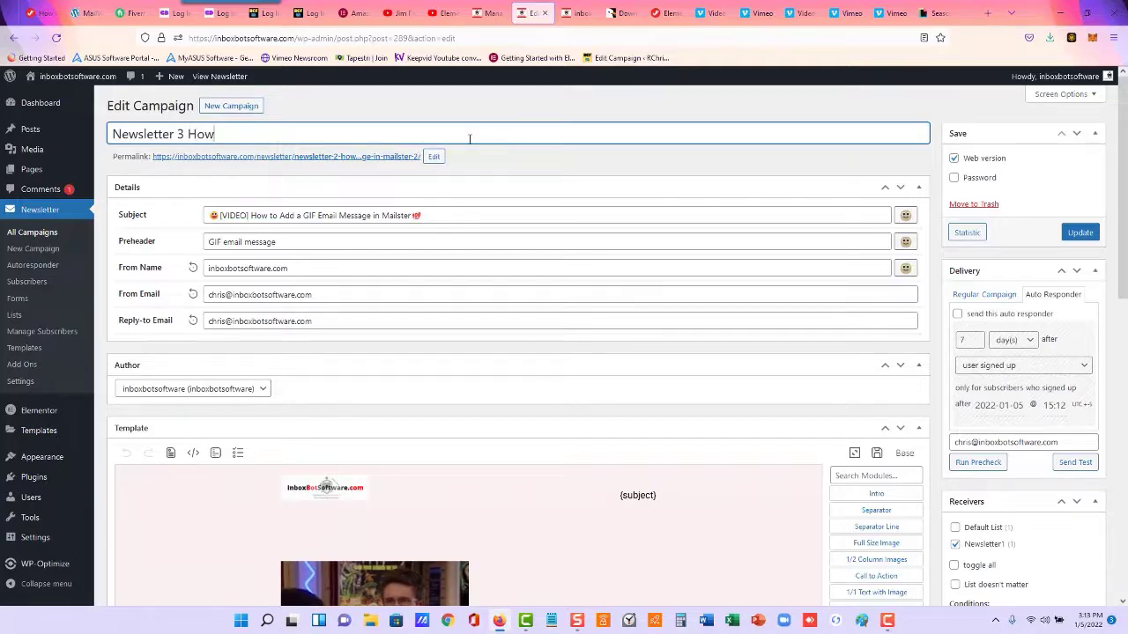
pyautogui.write('to')
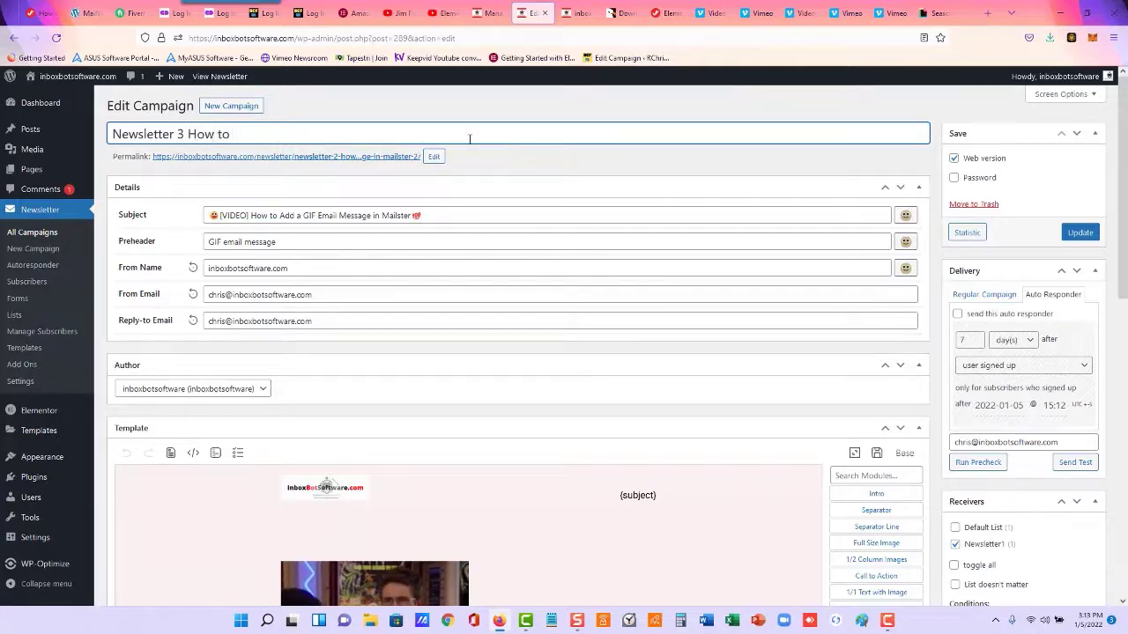
pyautogui.write('Import Your')
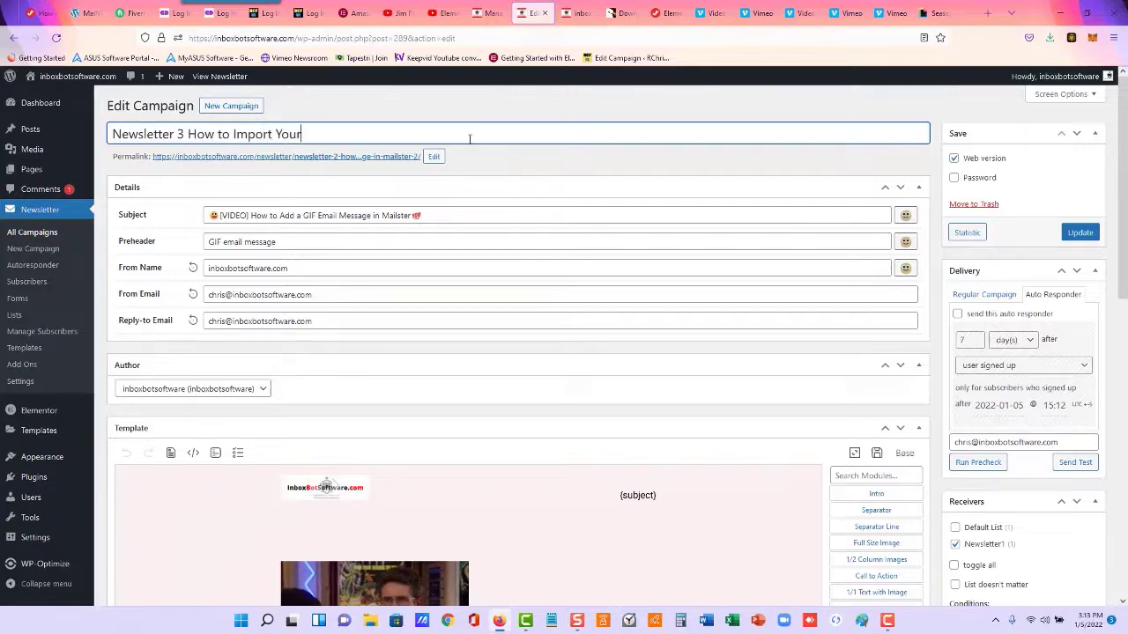
pyautogui.write('List to Mailster')
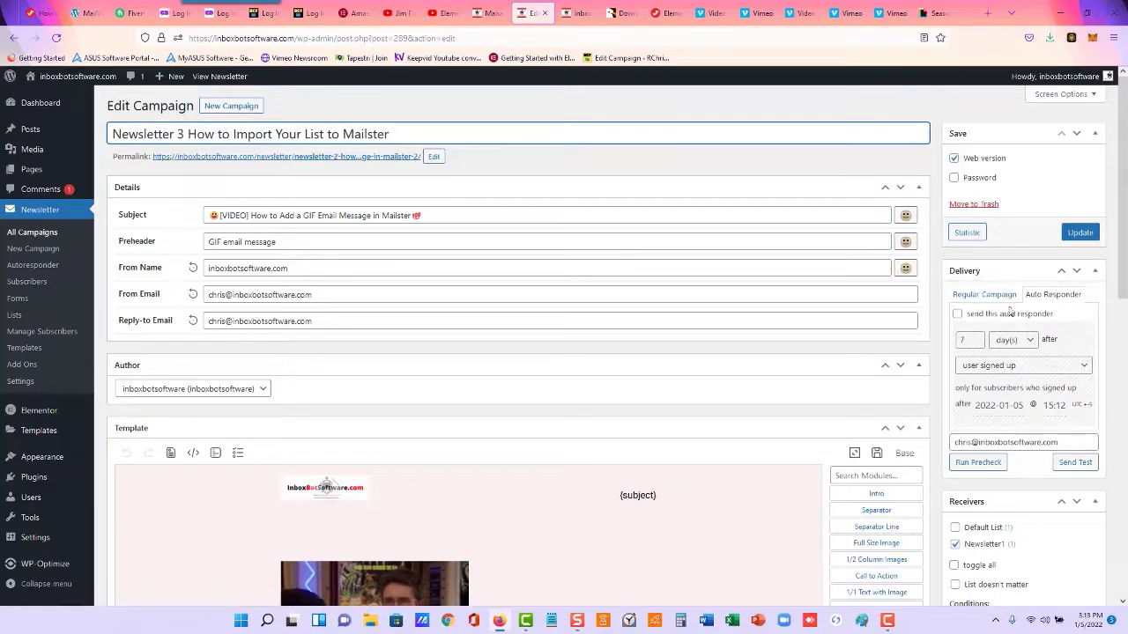
# Enable sending this autoresponder 14 days after signup and update the campaign
pyautogui.click(957, 314)
pyautogui.write('14')
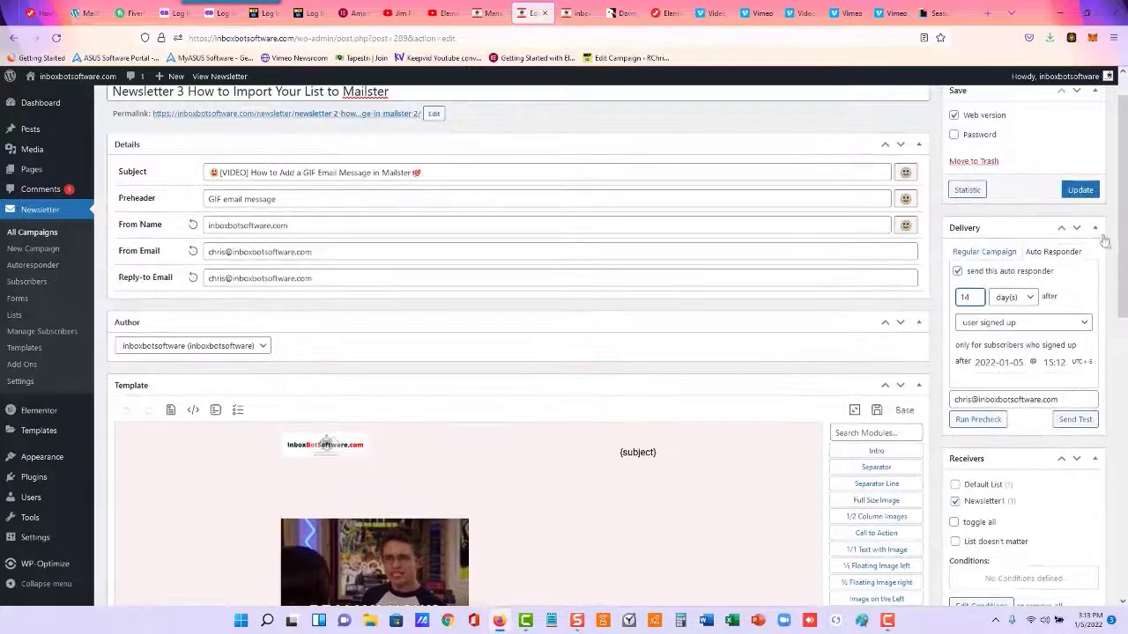
pyautogui.click(1078, 190)
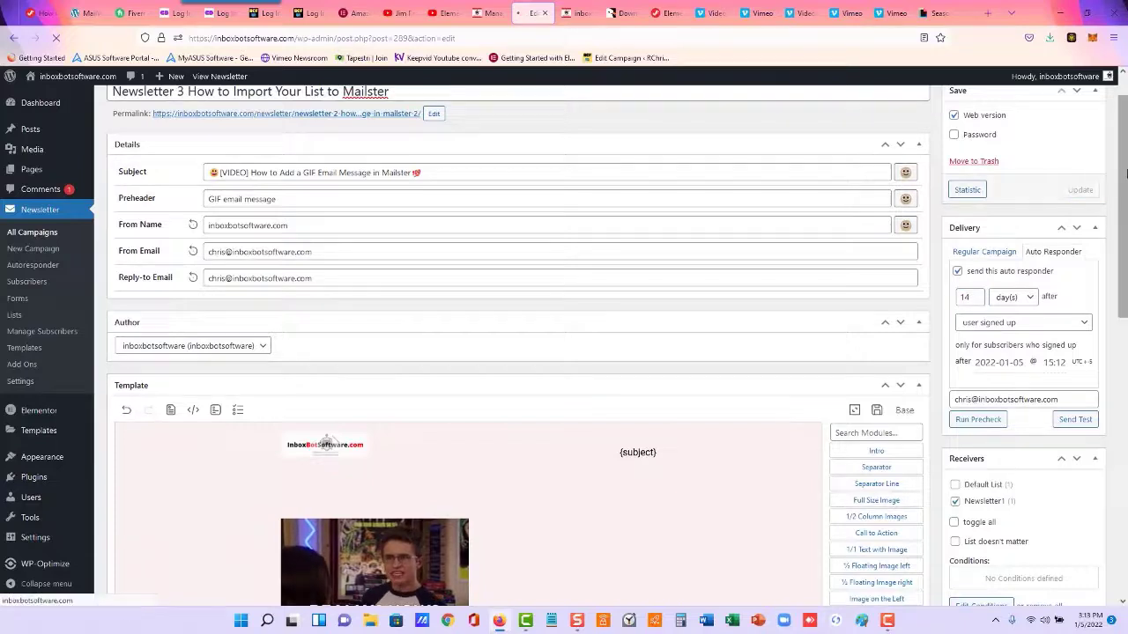
pyautogui.click(1078, 190)
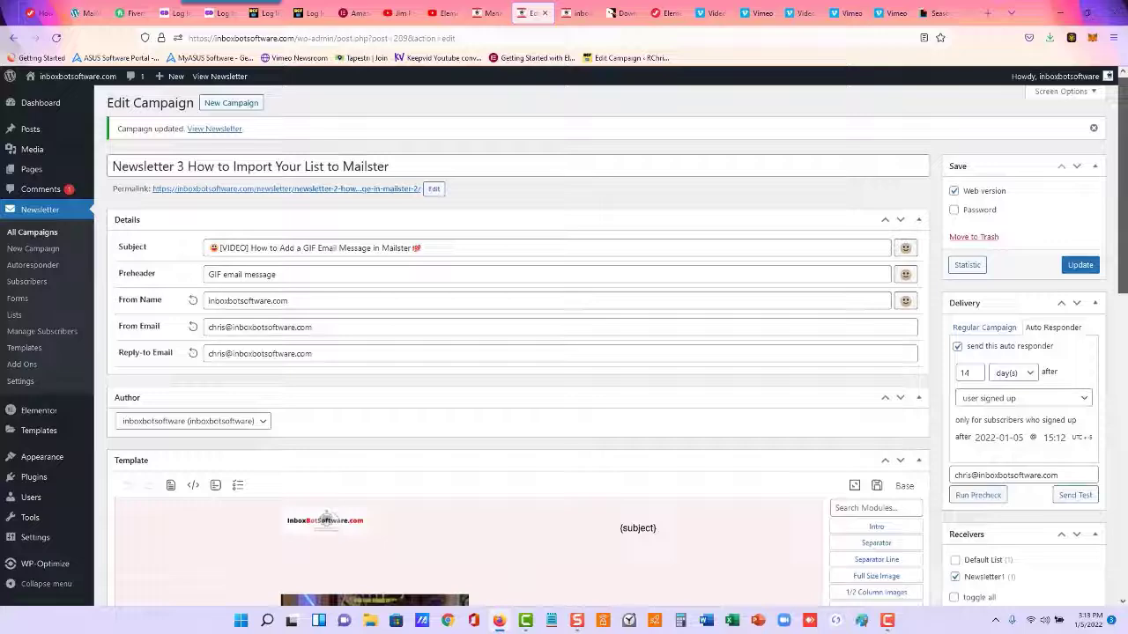
# From the template's floating image module, head to Giphy to find a replacement GIF
pyautogui.scroll(-3)
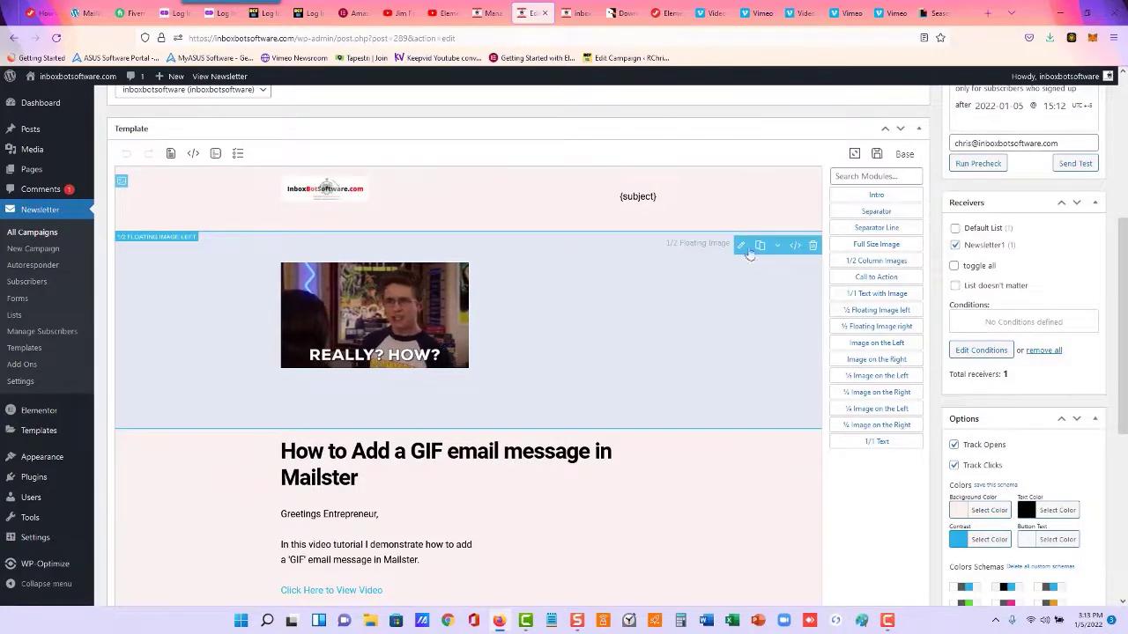
pyautogui.scroll(3)
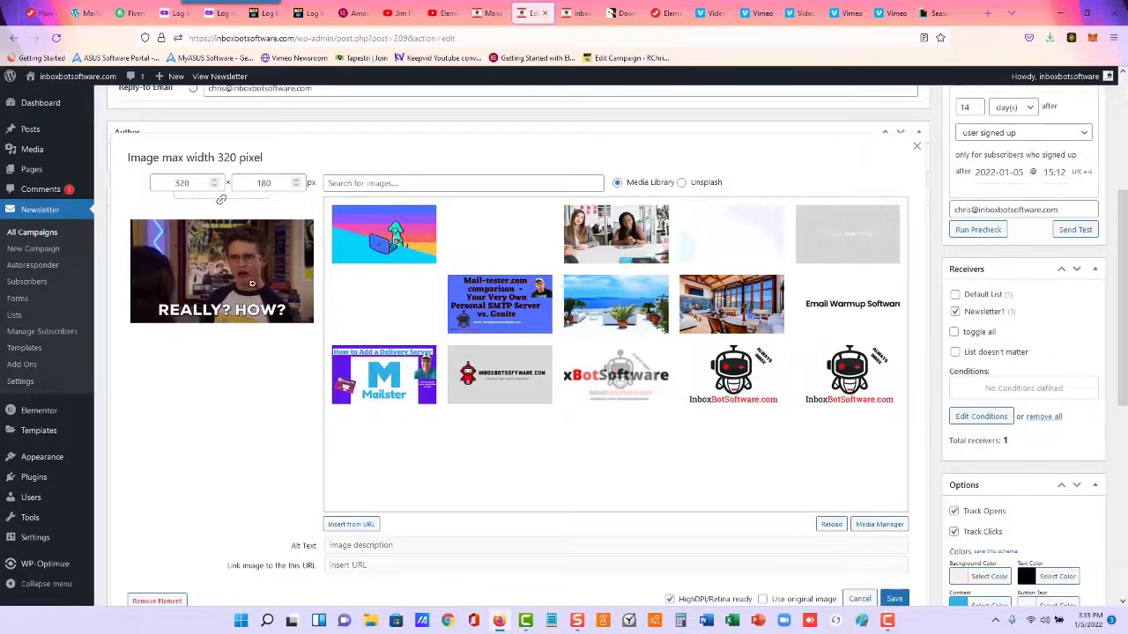
pyautogui.click(351, 525)
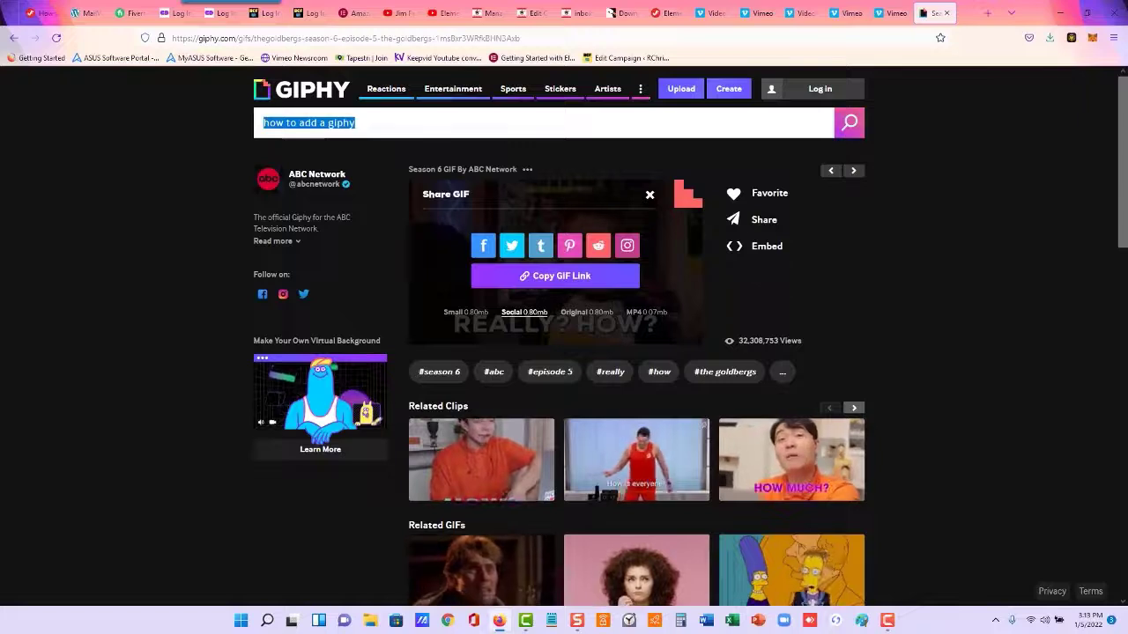
# Search Giphy for 'email marketing' and pick the weekly email newsletter GIF
pyautogui.write('email marketing')
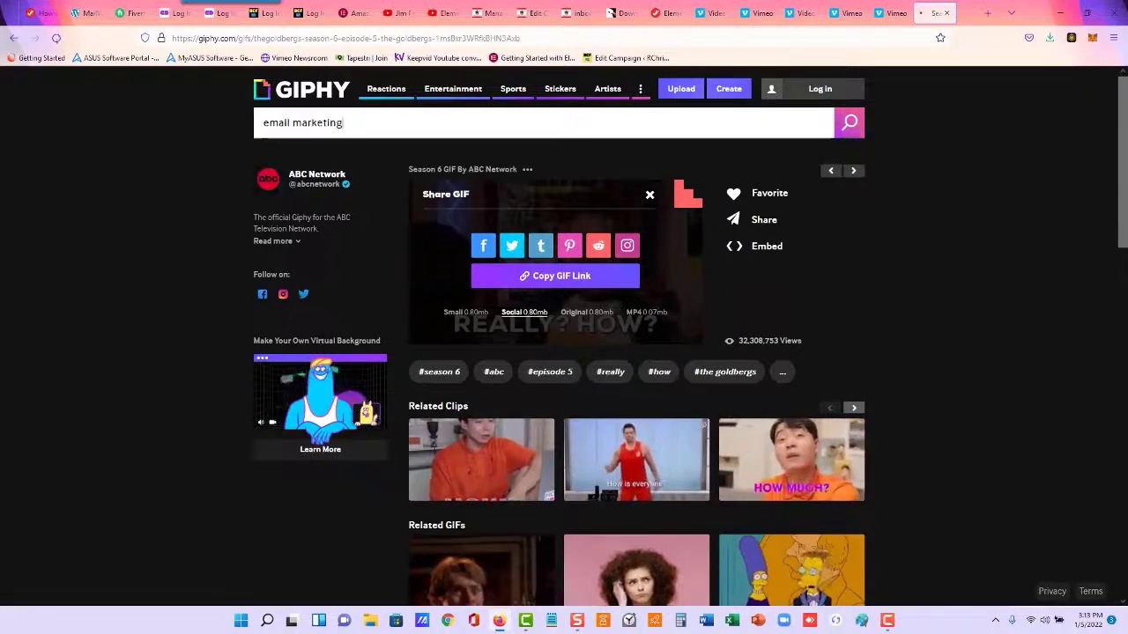
pyautogui.click(847, 124)
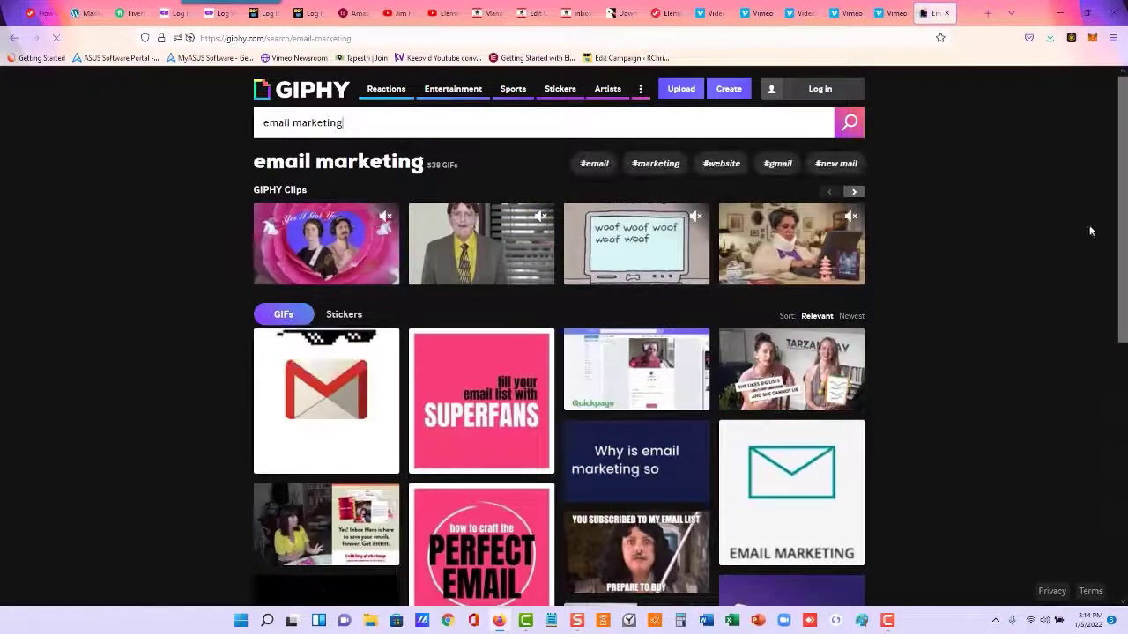
pyautogui.scroll(-3)
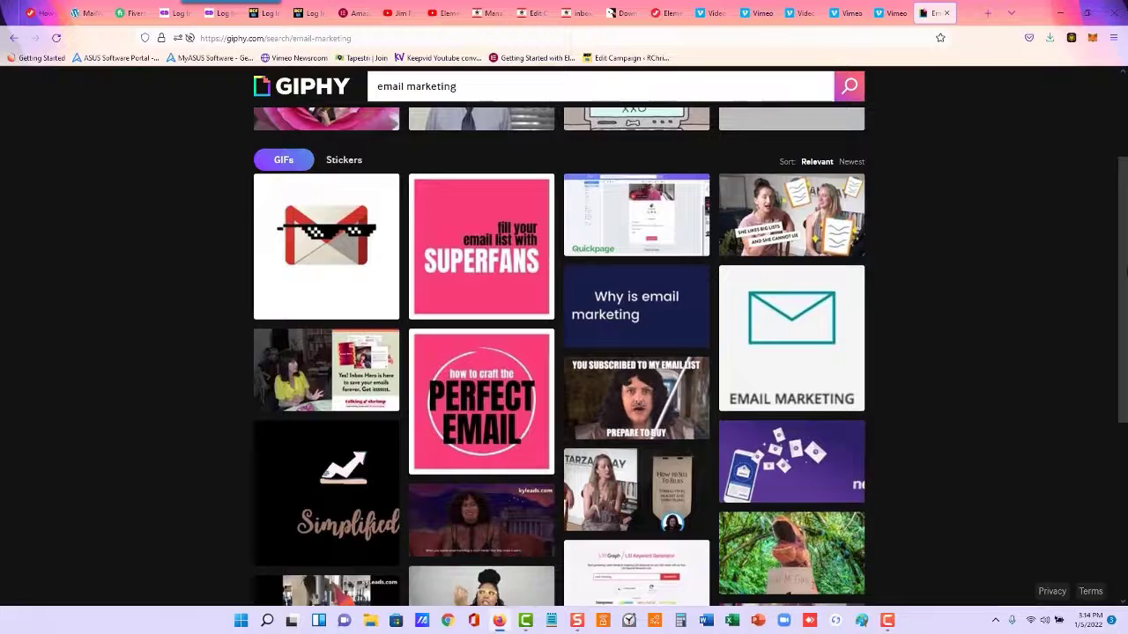
pyautogui.scroll(-3)
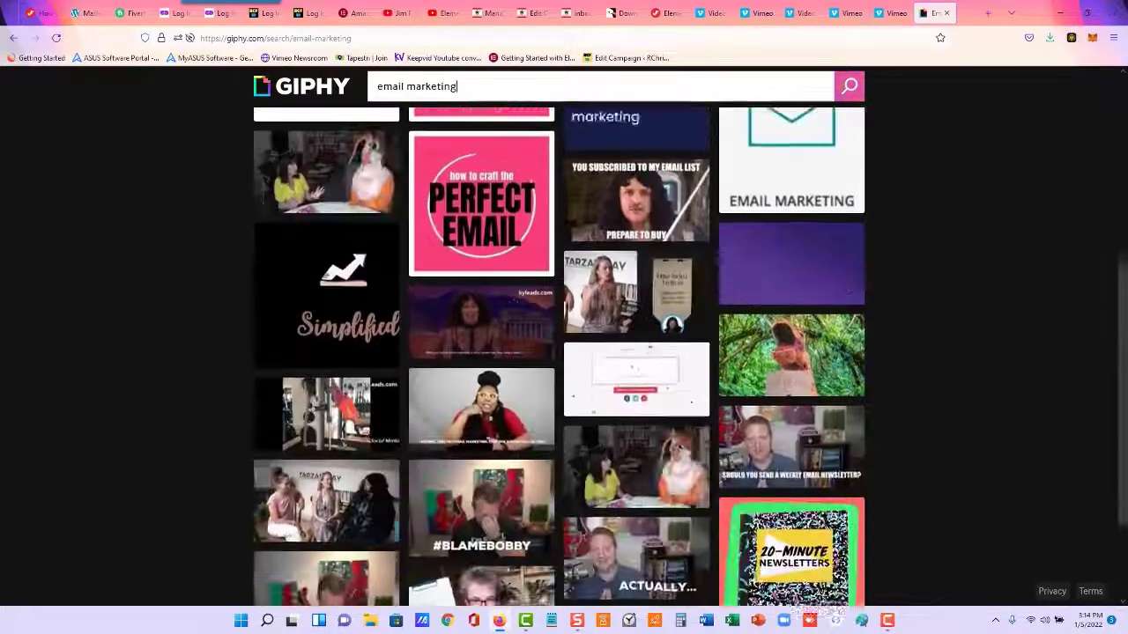
pyautogui.scroll(-3)
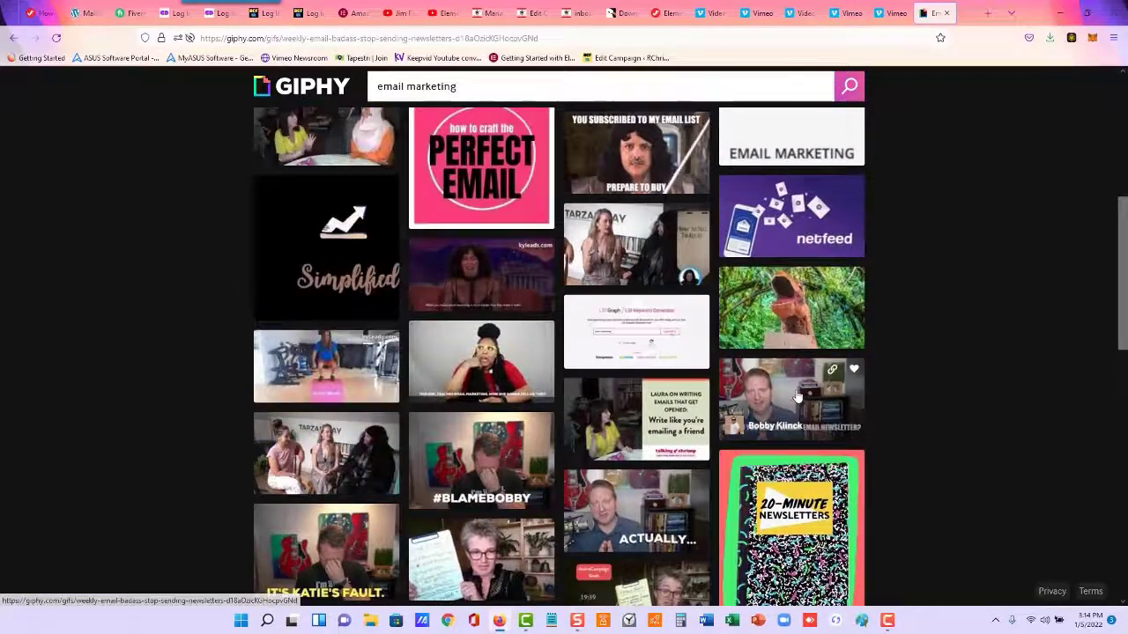
pyautogui.click(789, 398)
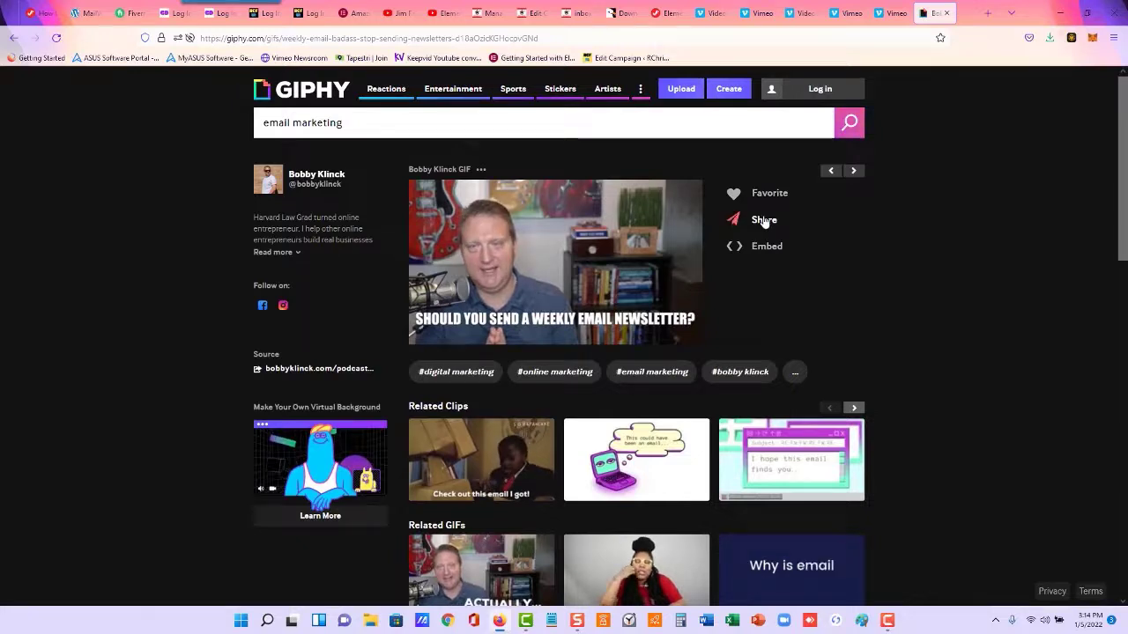
# Copy the GIF's share link and bring it back to Mailster's image dialog
pyautogui.click(763, 218)
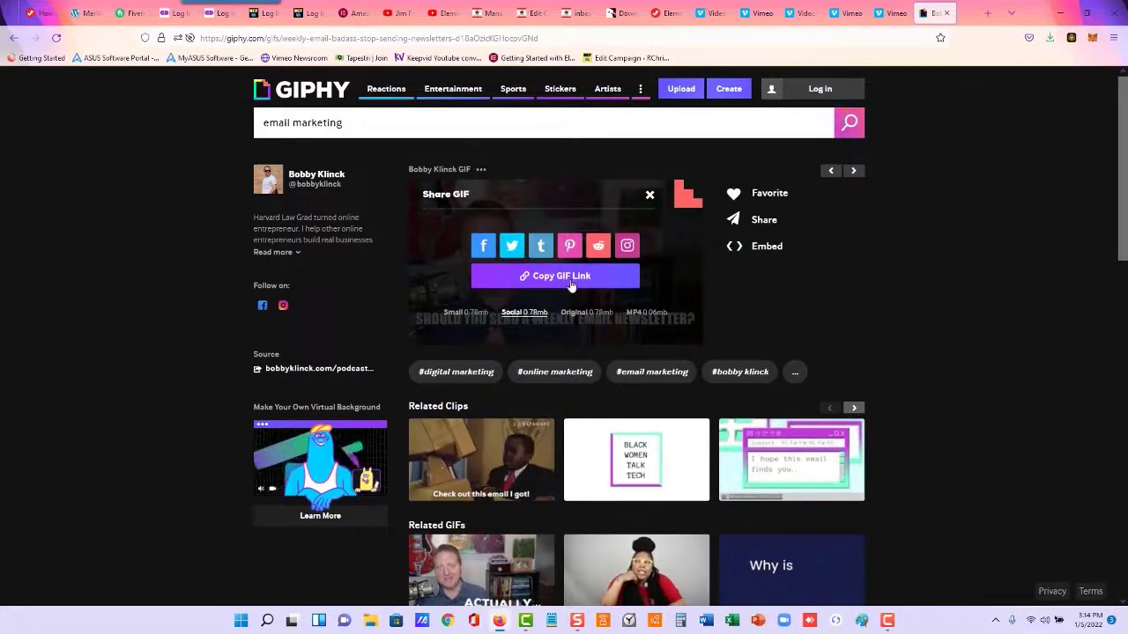
pyautogui.click(553, 275)
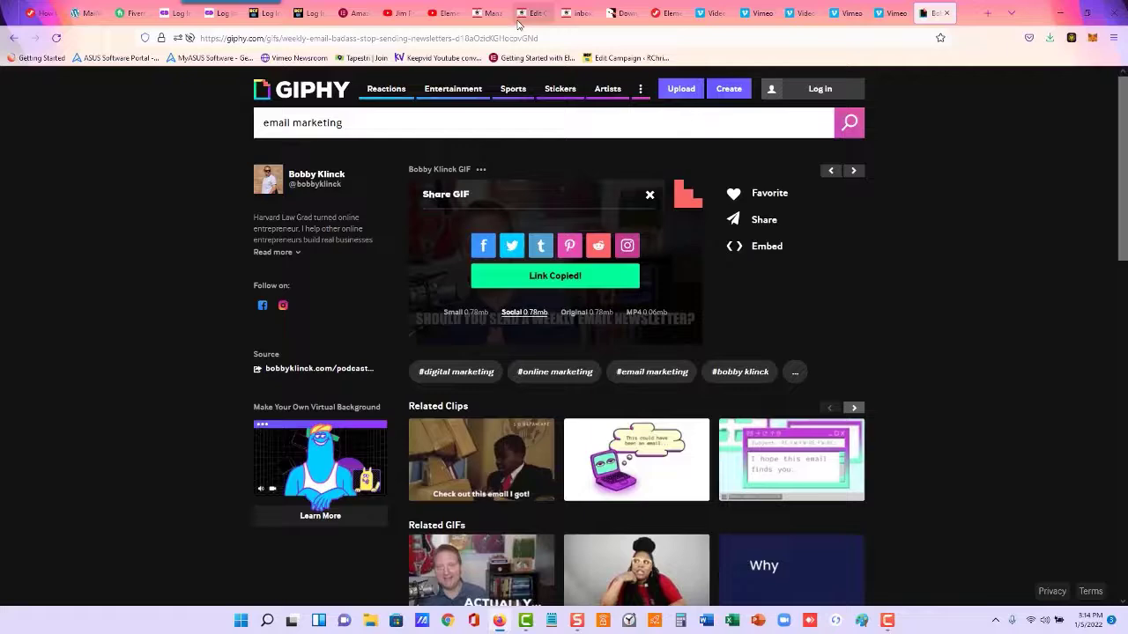
pyautogui.click(532, 12)
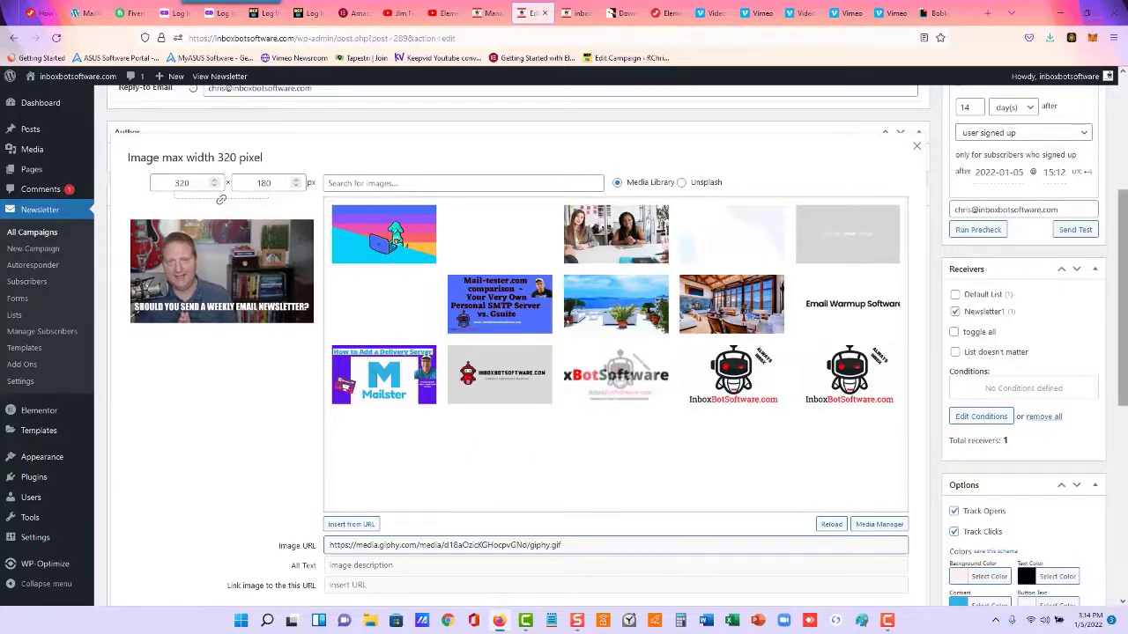
# Save the image dialog so the weekly email newsletter GIF replaces the old image
pyautogui.scroll(-3)
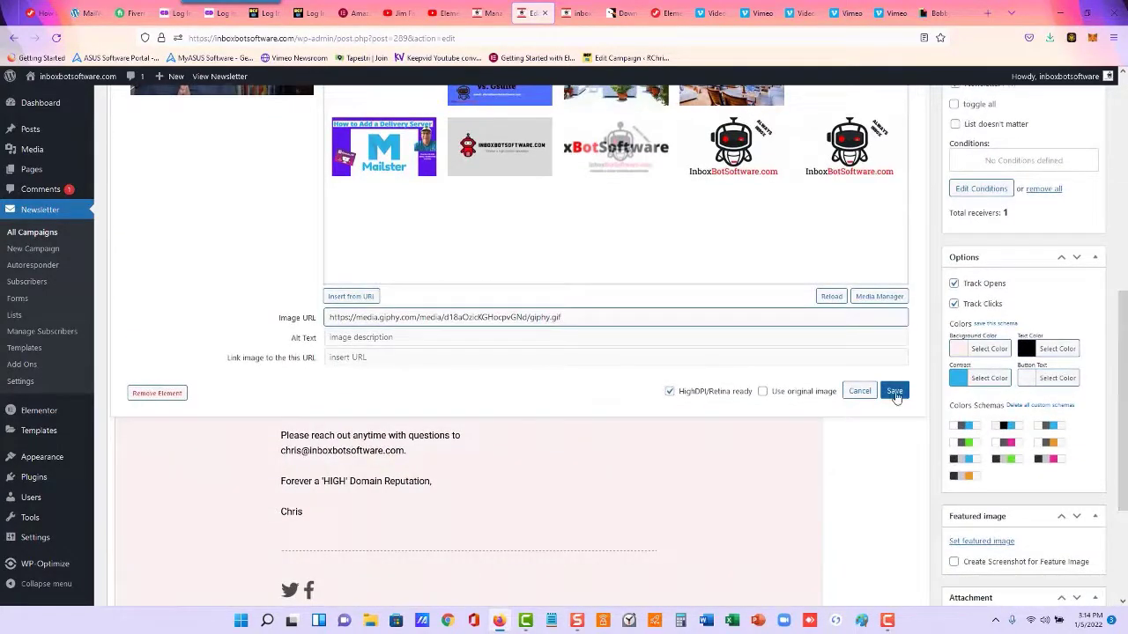
pyautogui.click(893, 392)
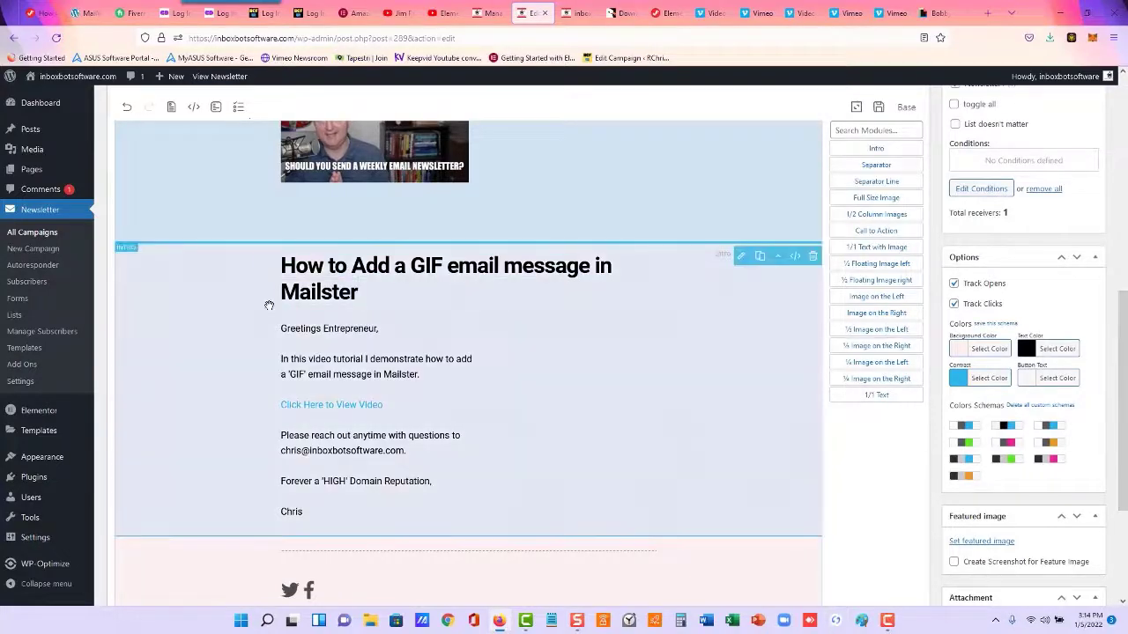
# Edit the intro's tutorial sentence to read 'how to import your list in Mailster'
pyautogui.click(379, 359)
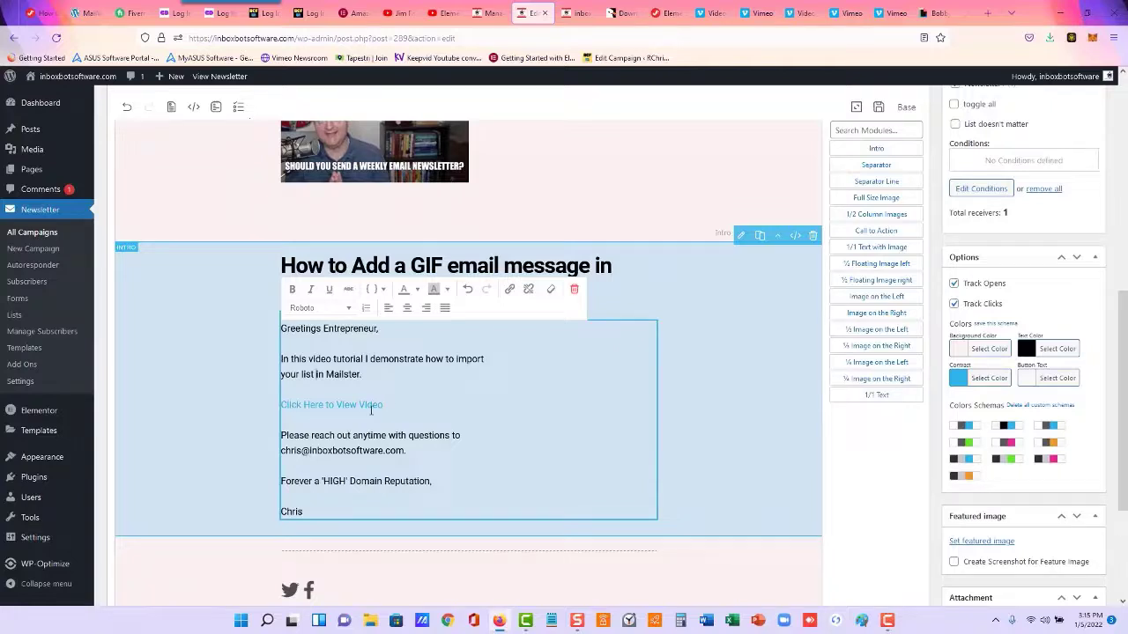
pyautogui.click(673, 421)
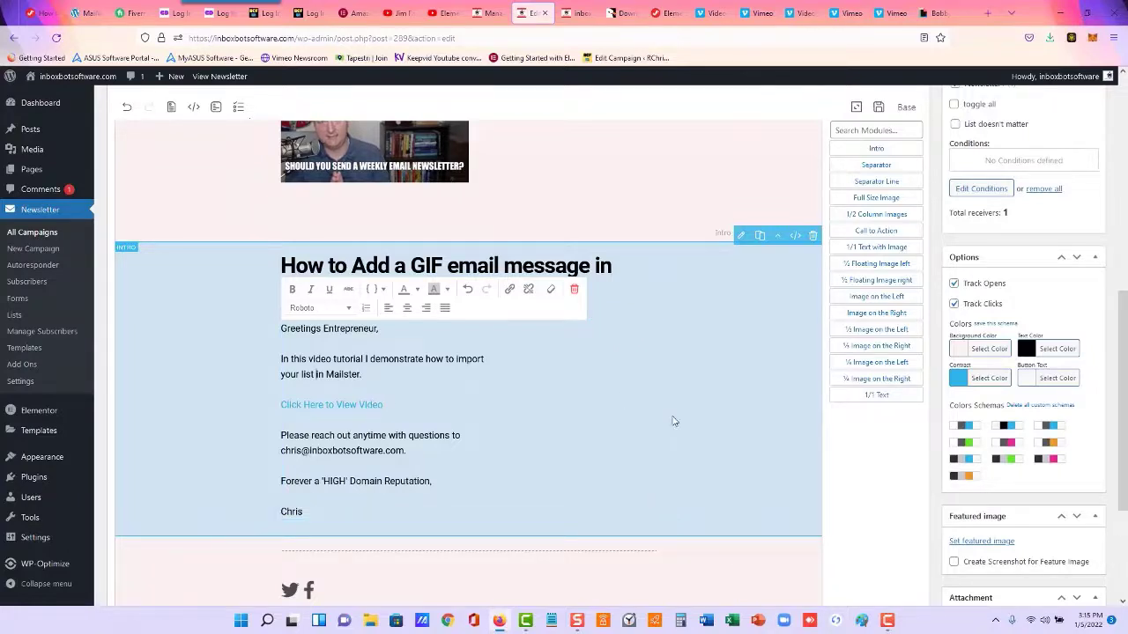